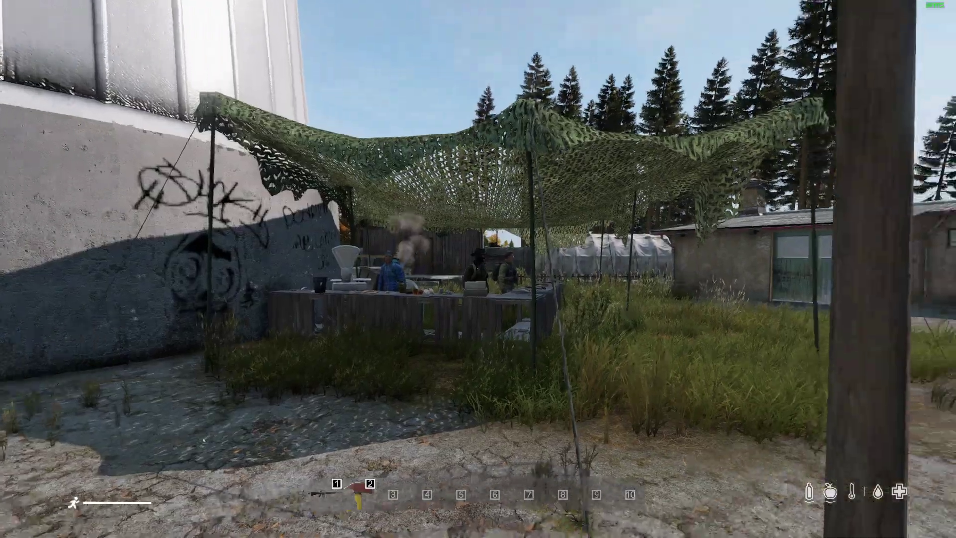
pyautogui.moveTo(478, 269)
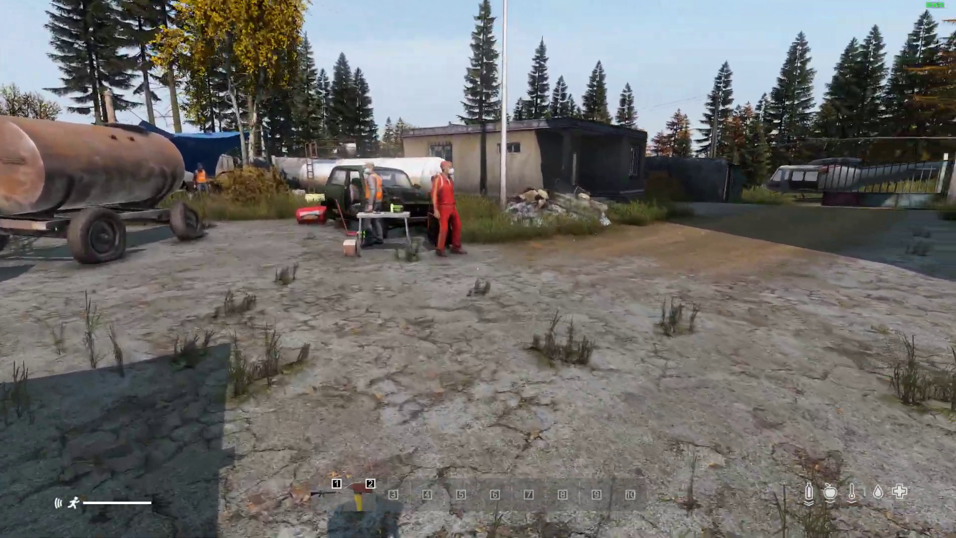
pyautogui.moveTo(549, 244)
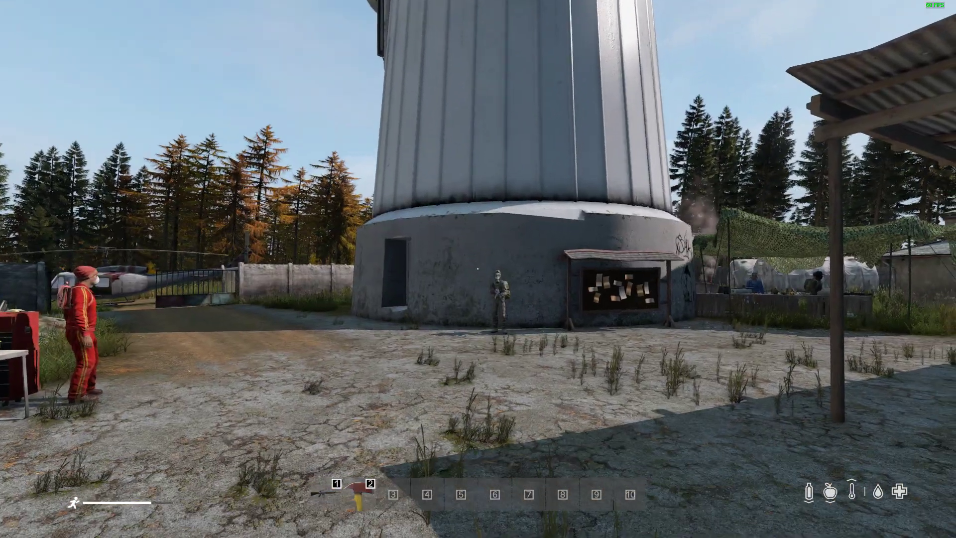
# - Reach the repository download options, then open the extracted DayZ-Expansion-Missions-master folder in File Explorer
pyautogui.press('alt+tab')
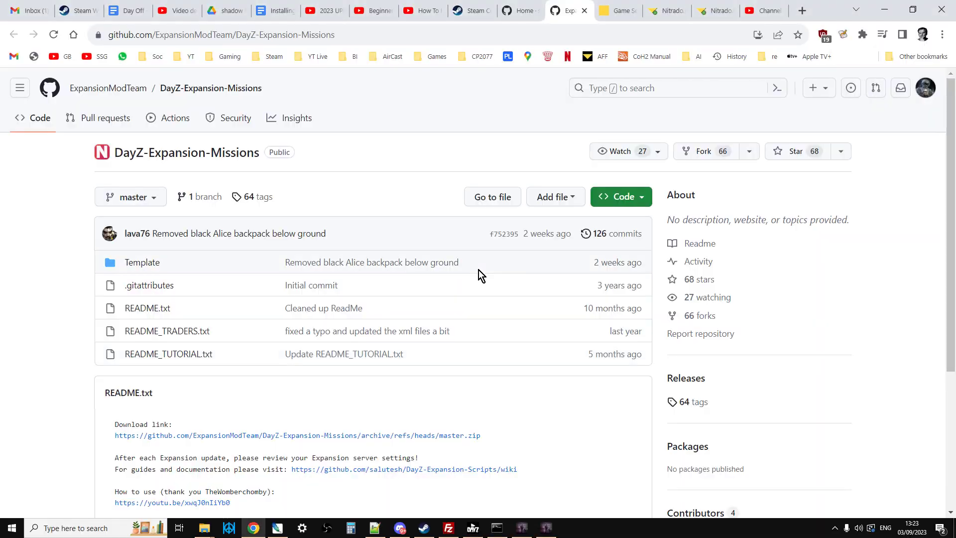
pyautogui.moveTo(564, 121)
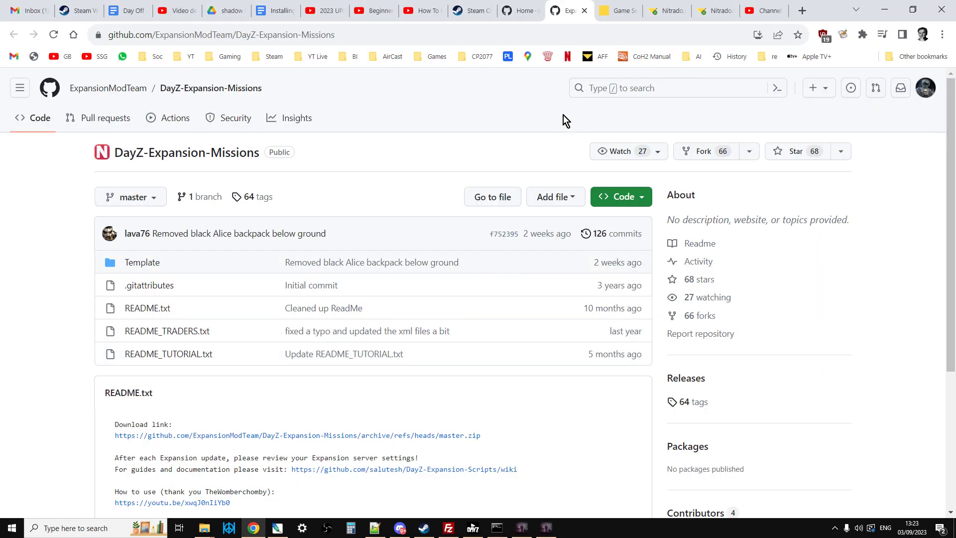
pyautogui.moveTo(238, 173)
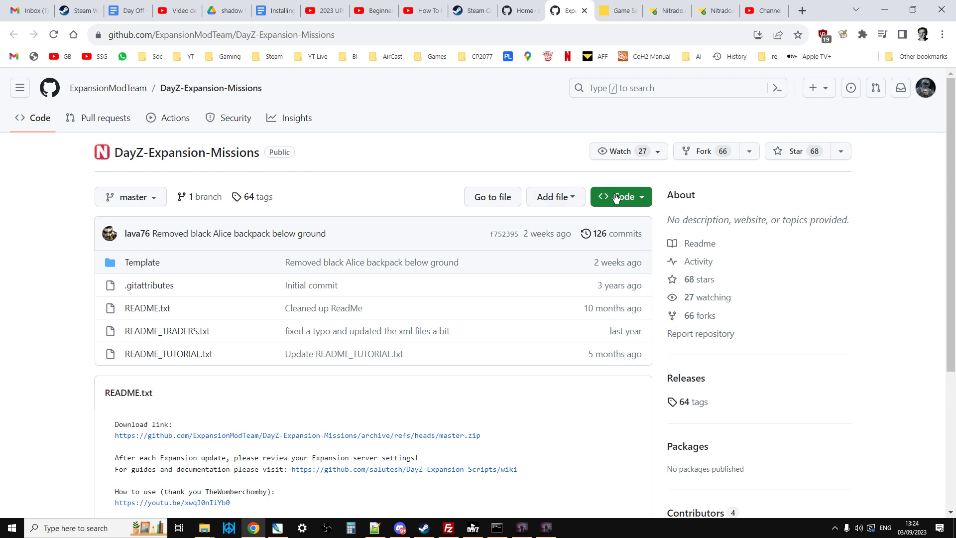
pyautogui.click(617, 196)
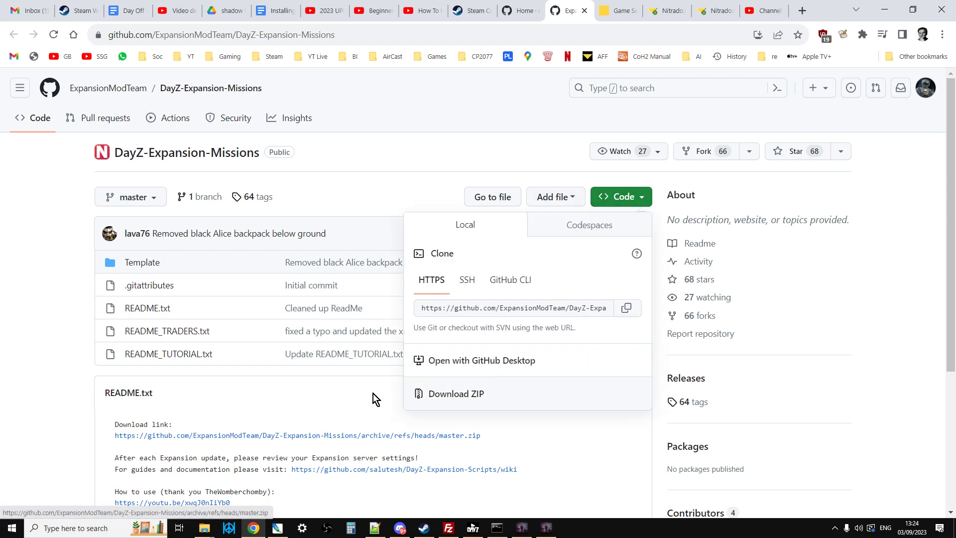
pyautogui.moveTo(205, 528)
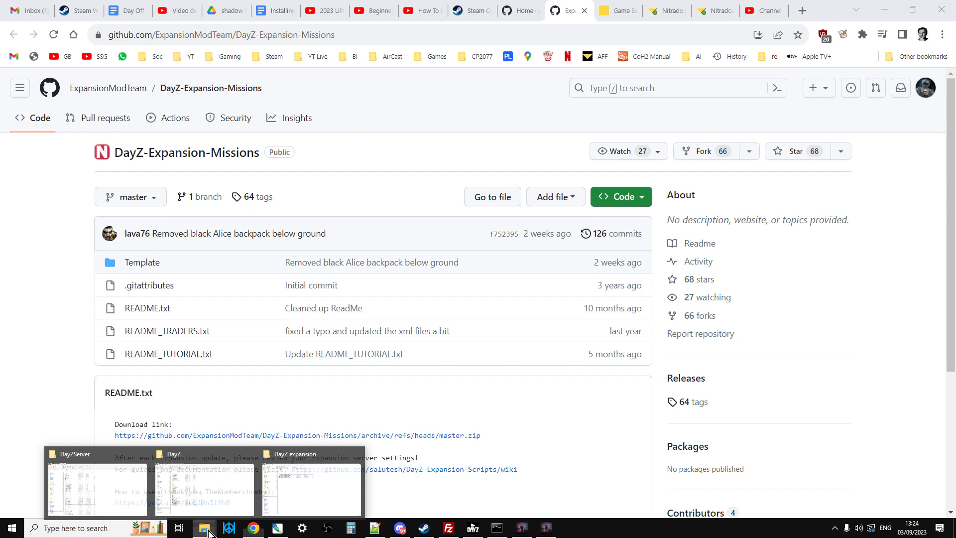
pyautogui.moveTo(323, 485)
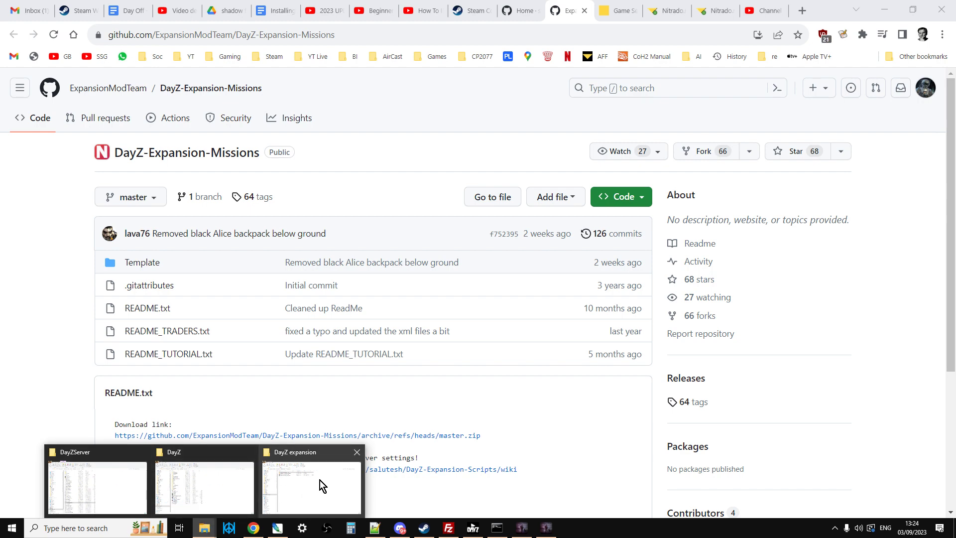
pyautogui.click(311, 485)
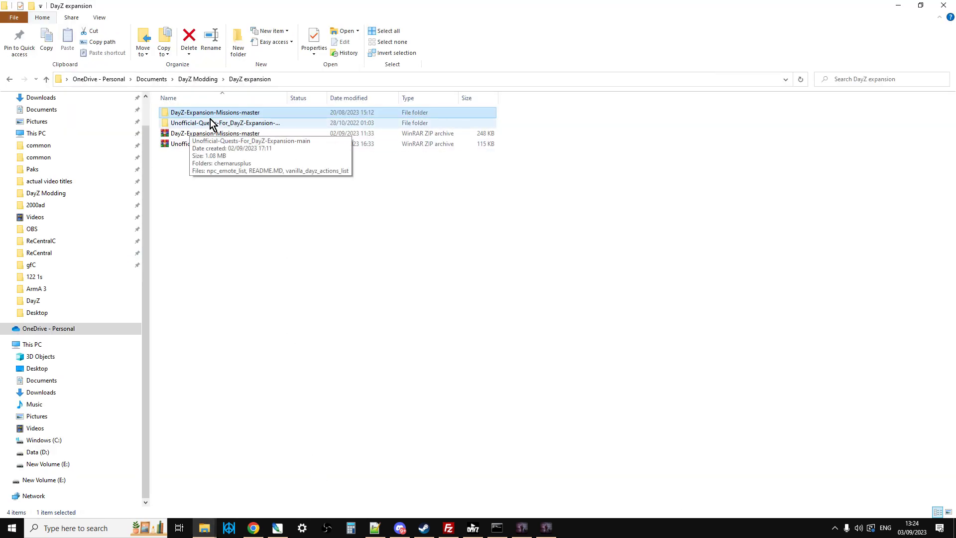
pyautogui.doubleClick(216, 113)
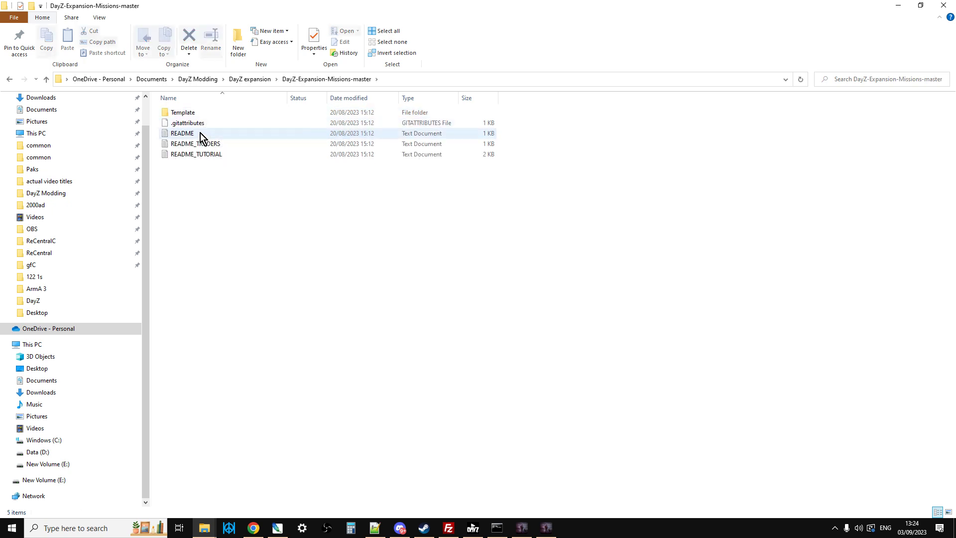
# - Open README, then README_TRADERS and README_TUTORIAL in Notepad++ via Edit with Notepad++
pyautogui.click(182, 132)
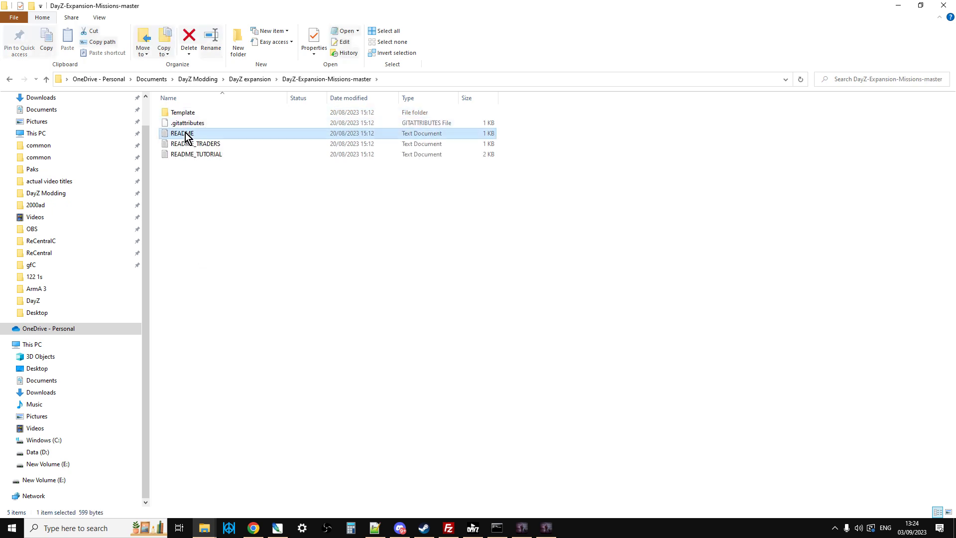
pyautogui.doubleClick(181, 133)
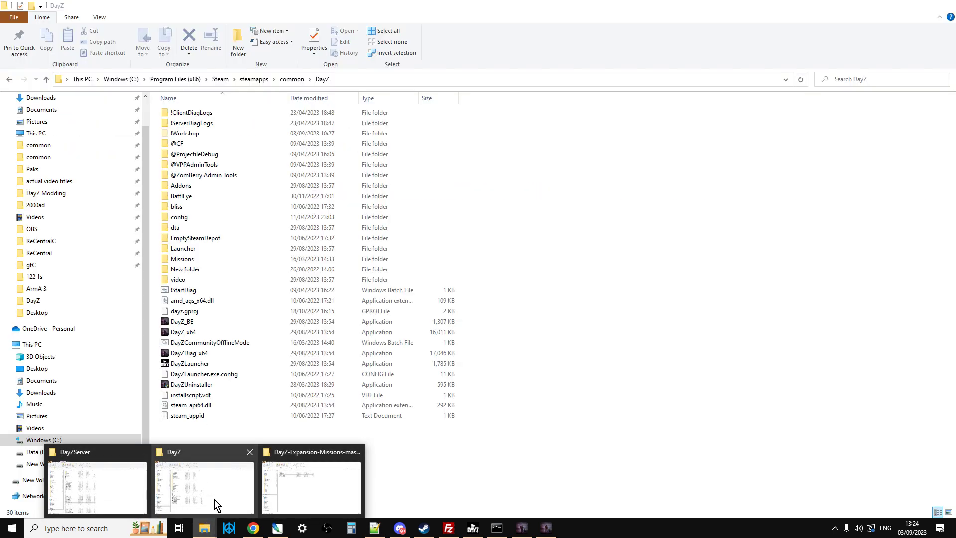
pyautogui.rightClick(195, 143)
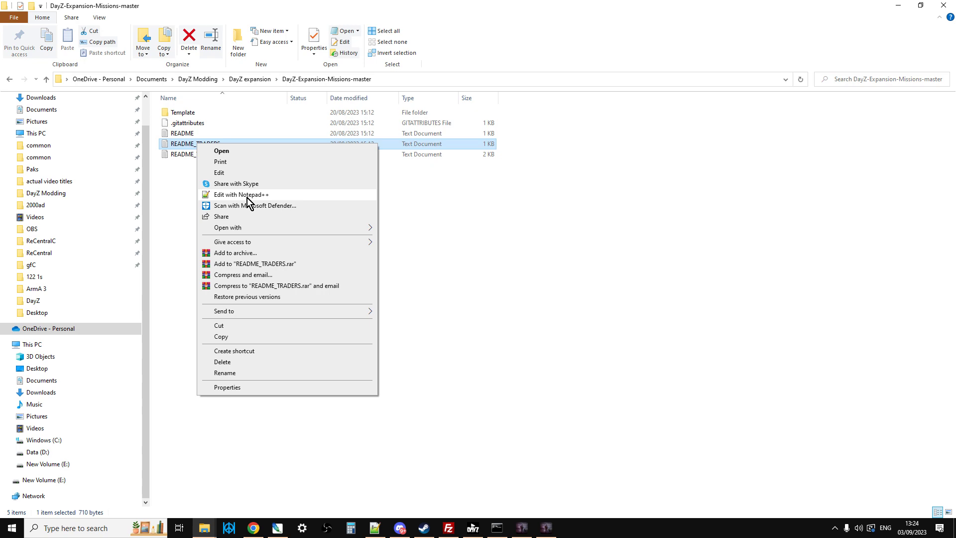
pyautogui.click(241, 194)
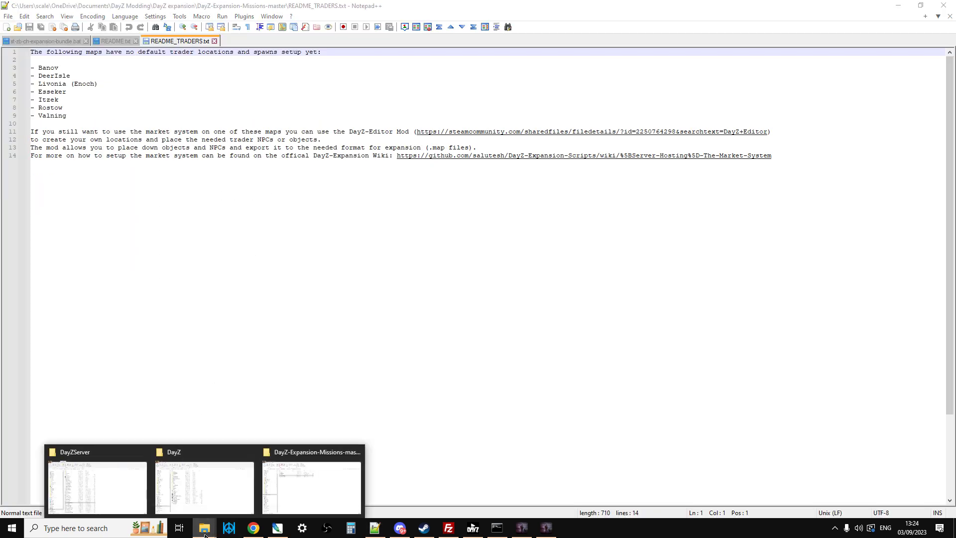
pyautogui.rightClick(195, 153)
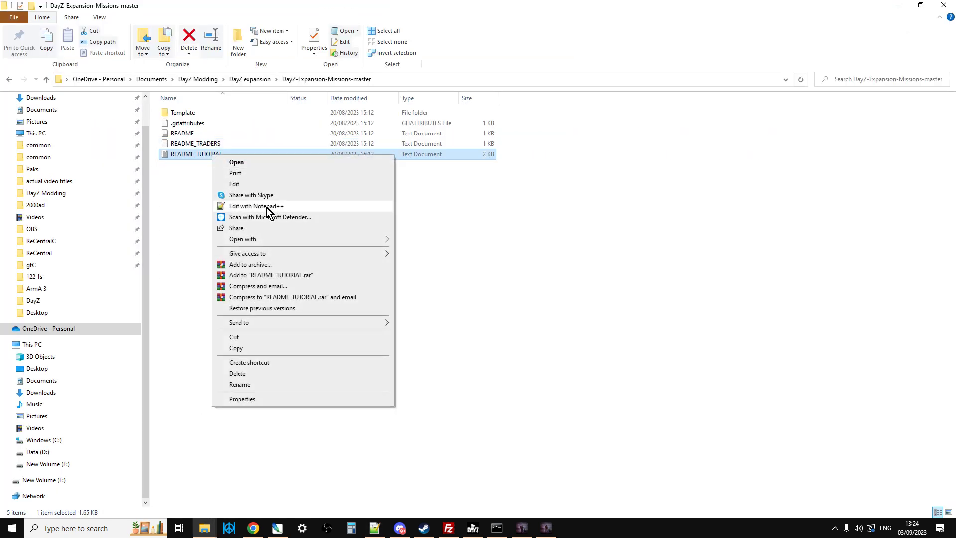
pyautogui.click(256, 205)
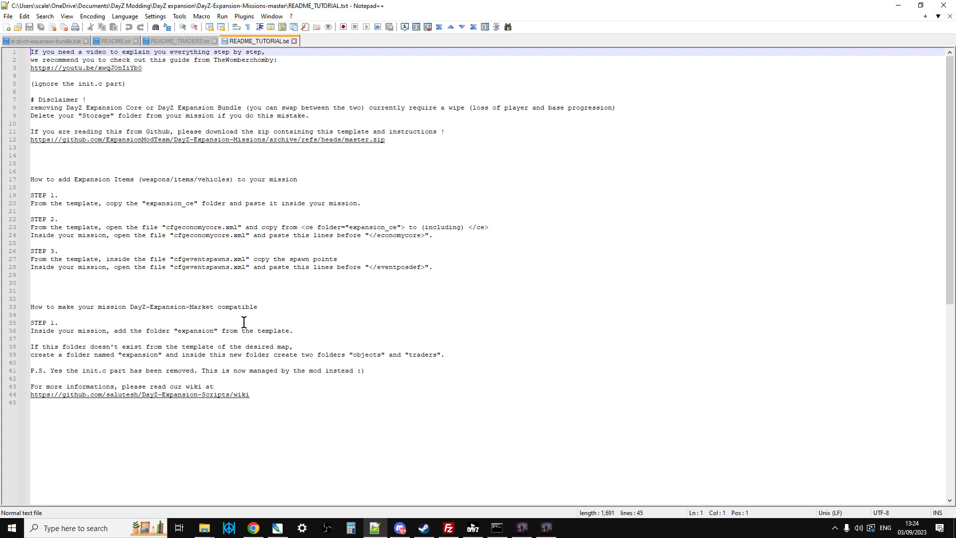
pyautogui.click(113, 40)
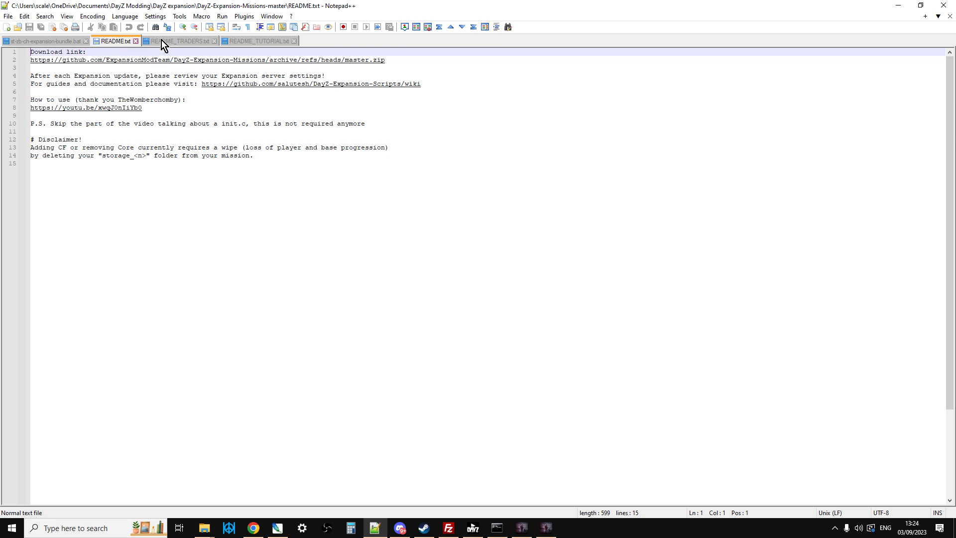
pyautogui.click(178, 41)
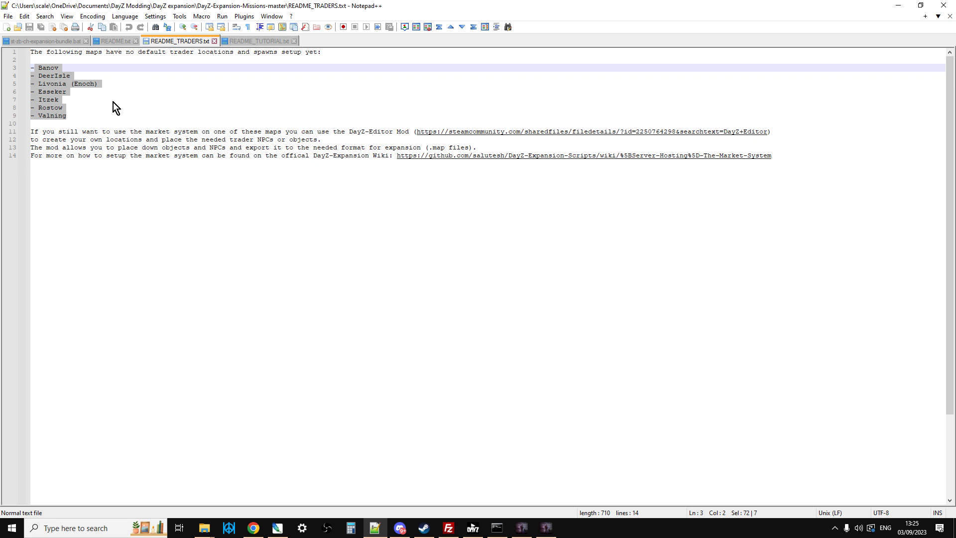
pyautogui.click(256, 41)
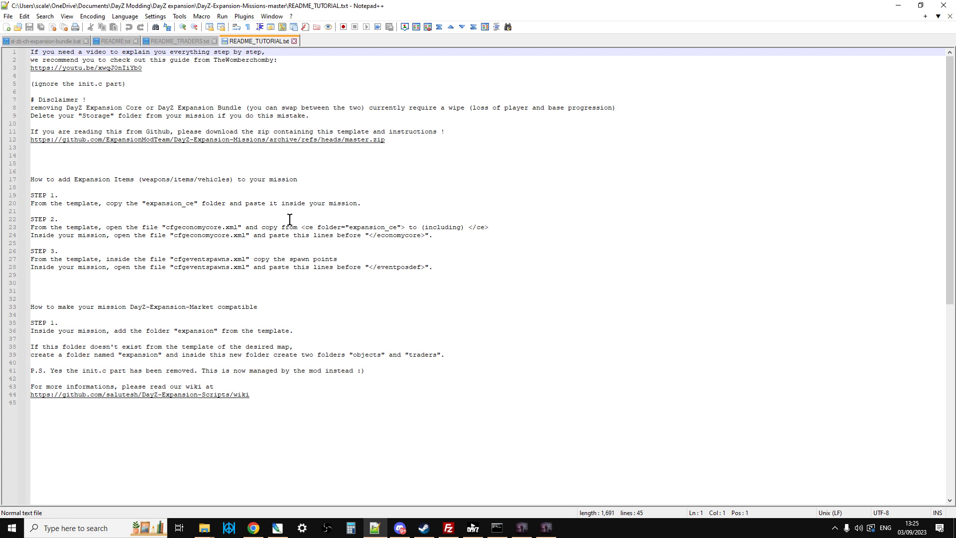
pyautogui.moveTo(387, 270)
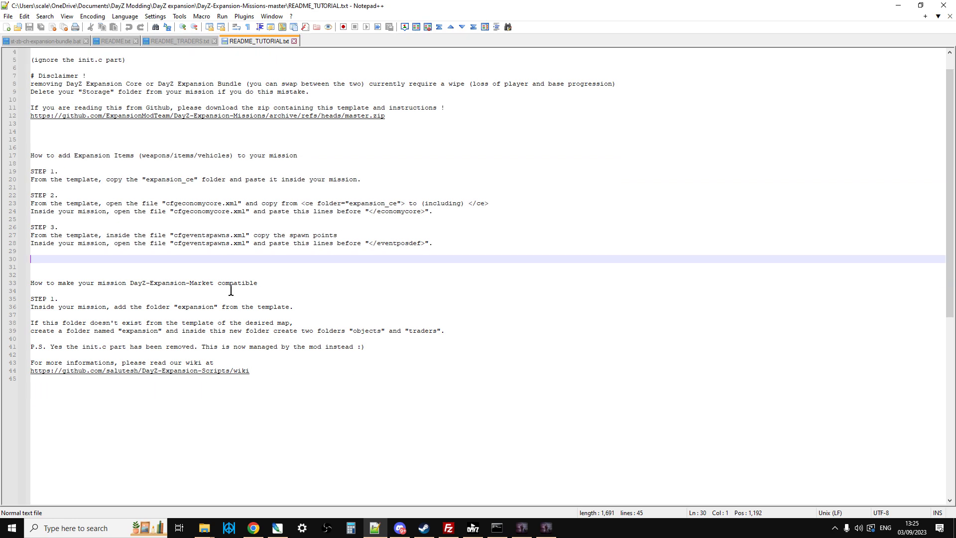
pyautogui.click(448, 527)
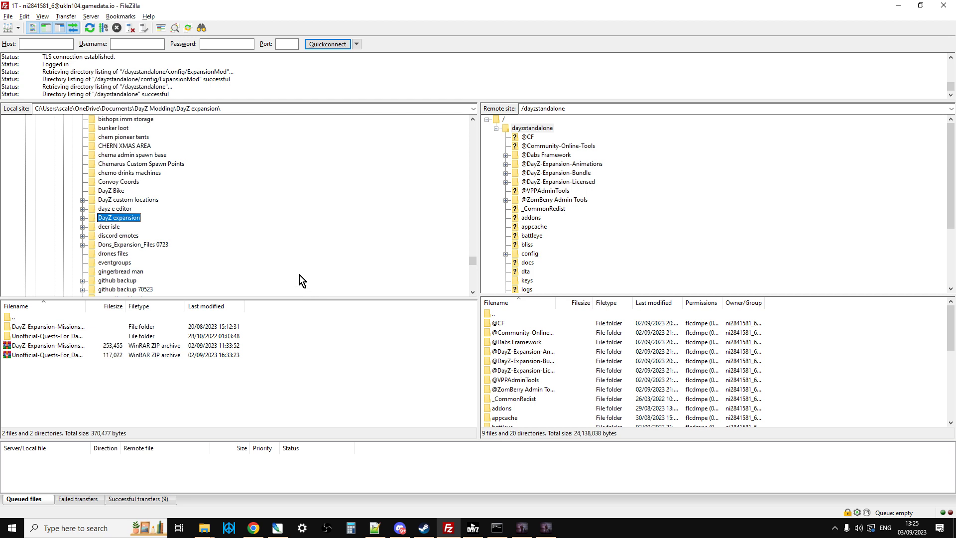
pyautogui.moveTo(222, 171)
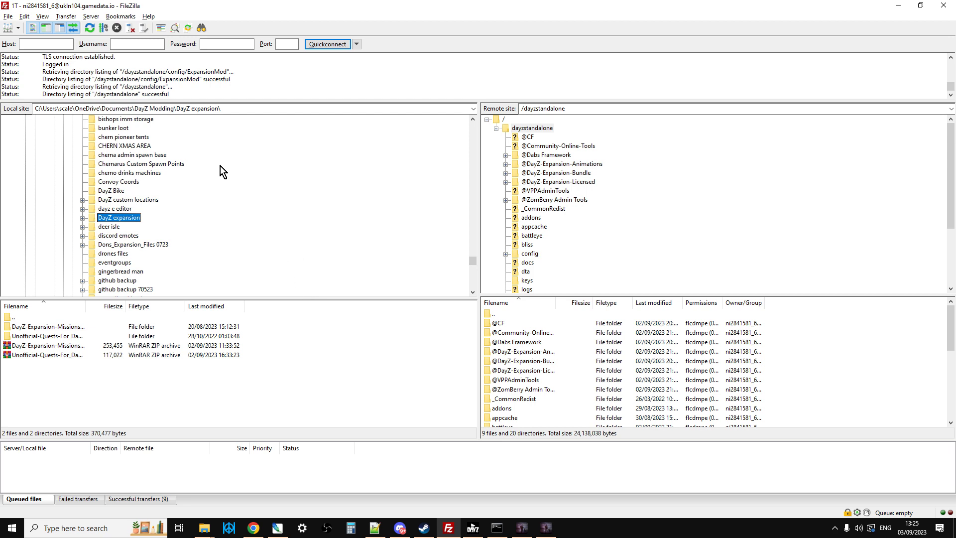
pyautogui.moveTo(146, 215)
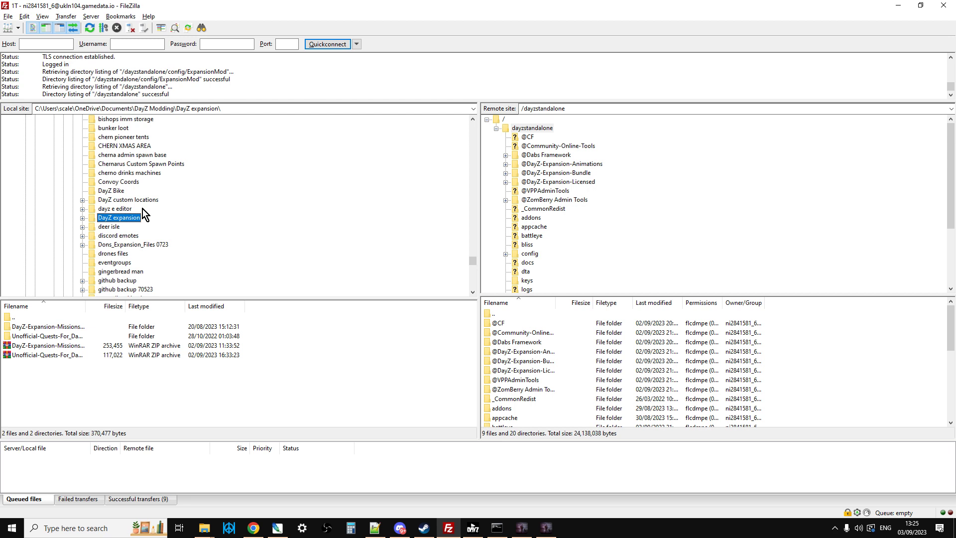
pyautogui.moveTo(600, 248)
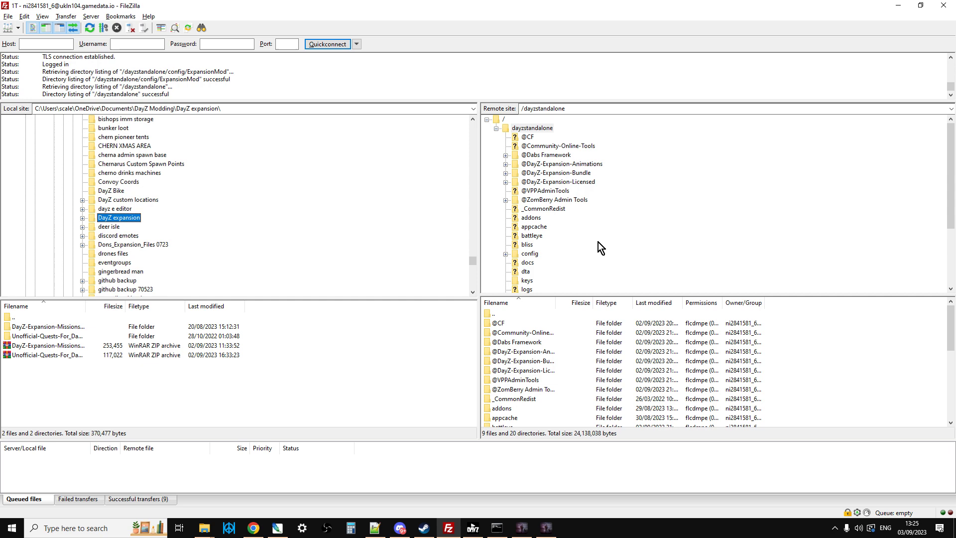
pyautogui.moveTo(278, 523)
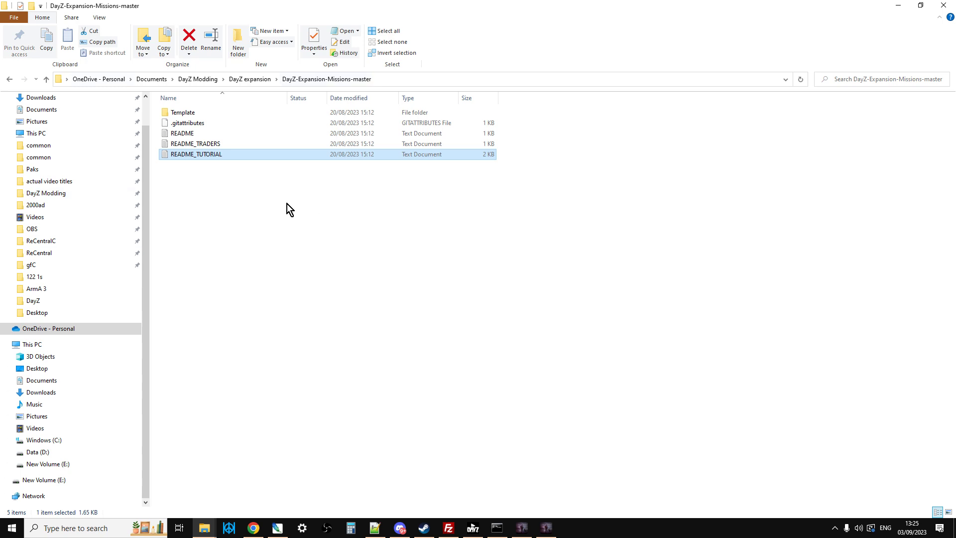
pyautogui.moveTo(209, 143)
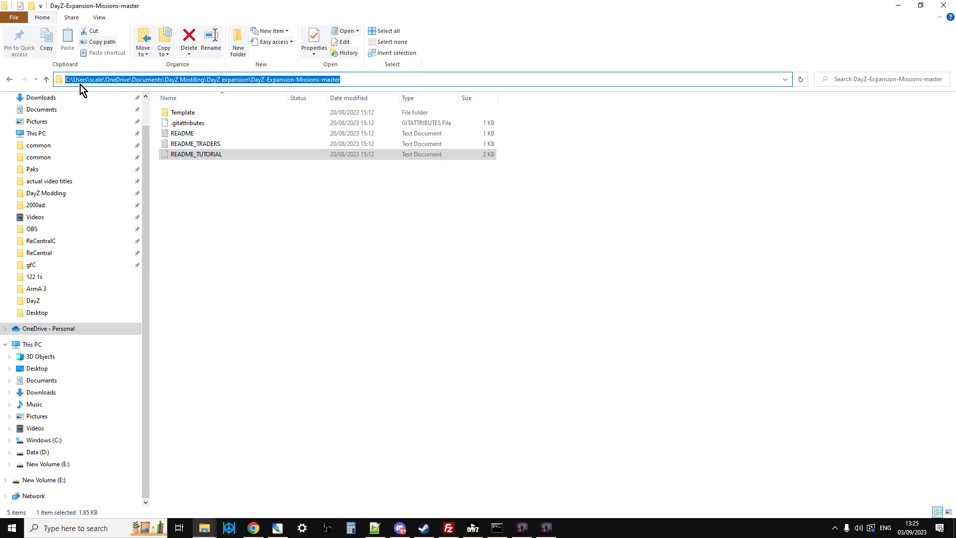
pyautogui.moveTo(201, 79)
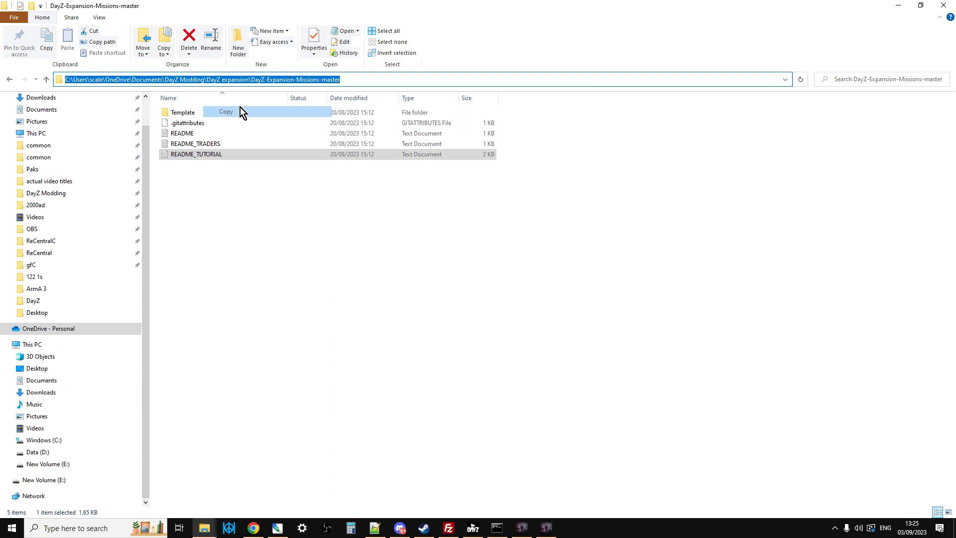
# - Copy the DayZ-Expansion-Missions-master folder's full path from the Explorer address bar
pyautogui.click(448, 528)
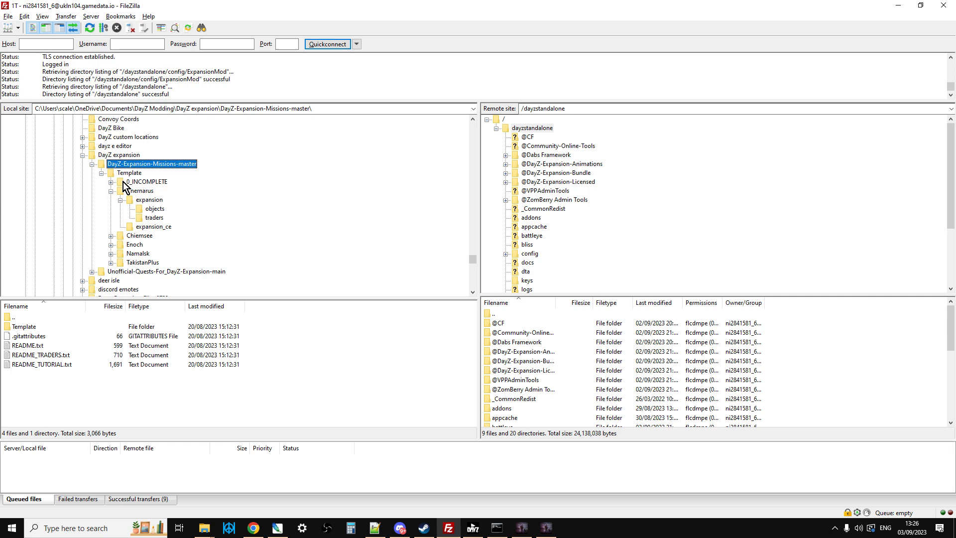
pyautogui.moveTo(172, 243)
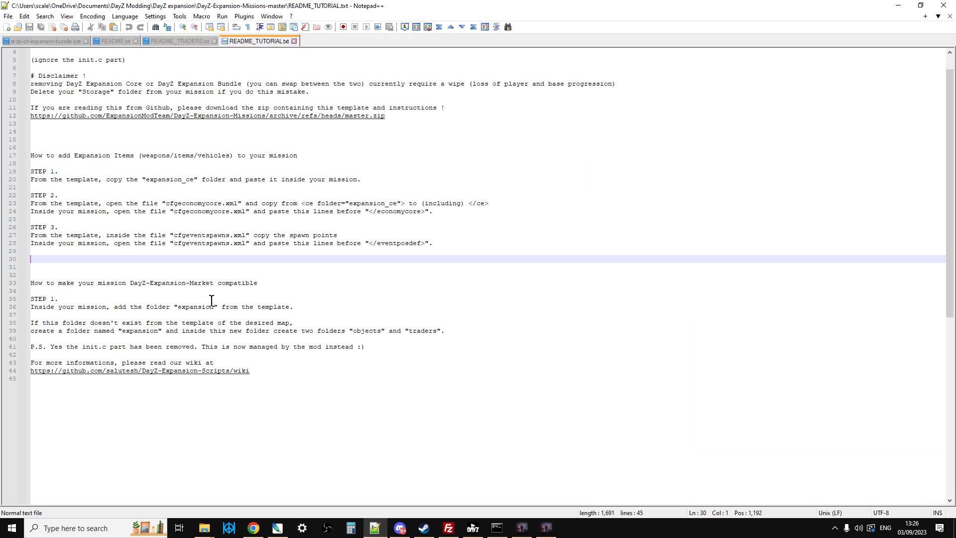
# - Highlight the 'How to make your mission DayZ-Expansion-Market compatible' heading and its expansion-folder step
pyautogui.click(57, 298)
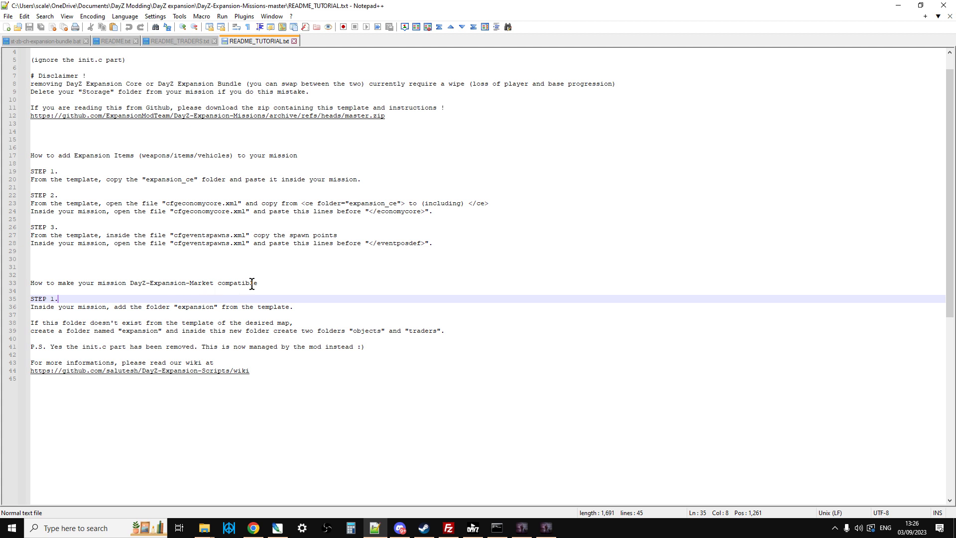
pyautogui.click(257, 282)
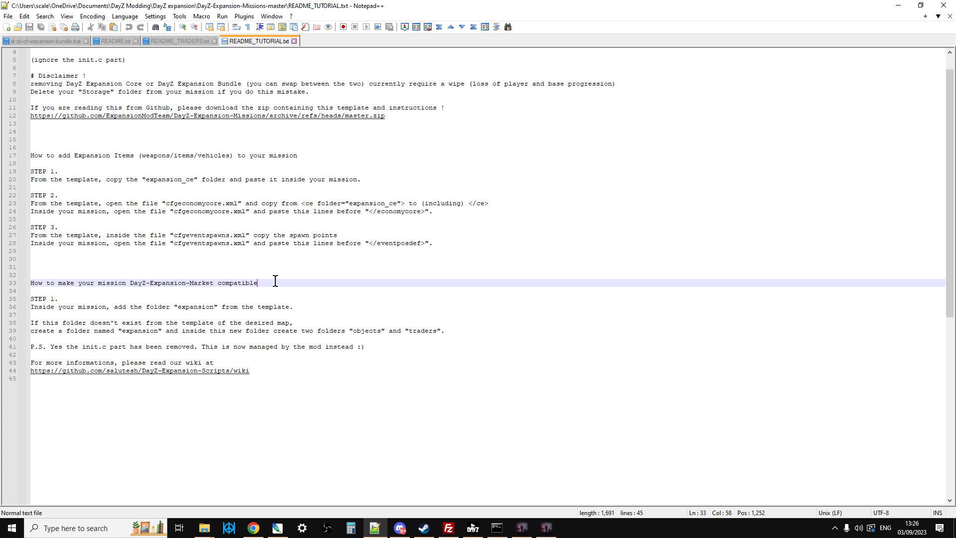
pyautogui.moveTo(281, 323)
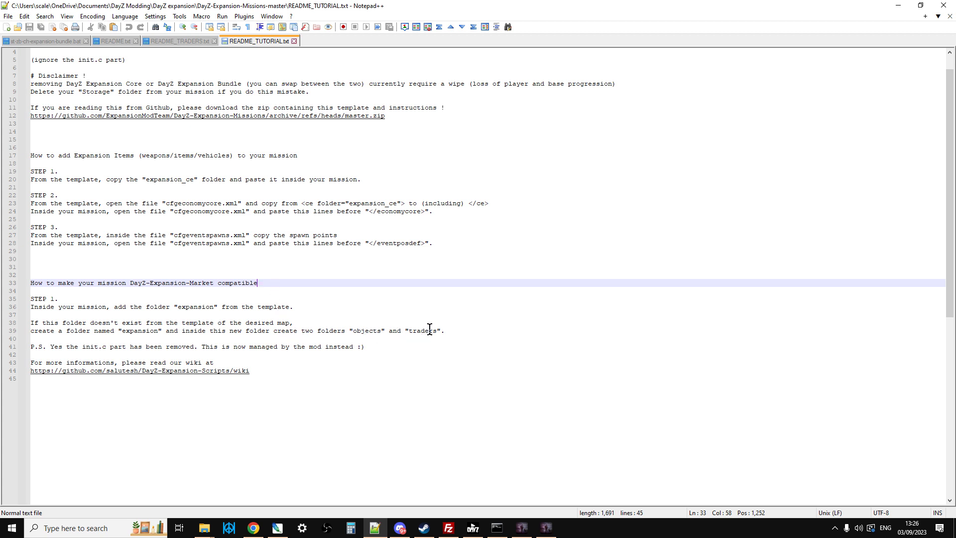
pyautogui.moveTo(92, 358)
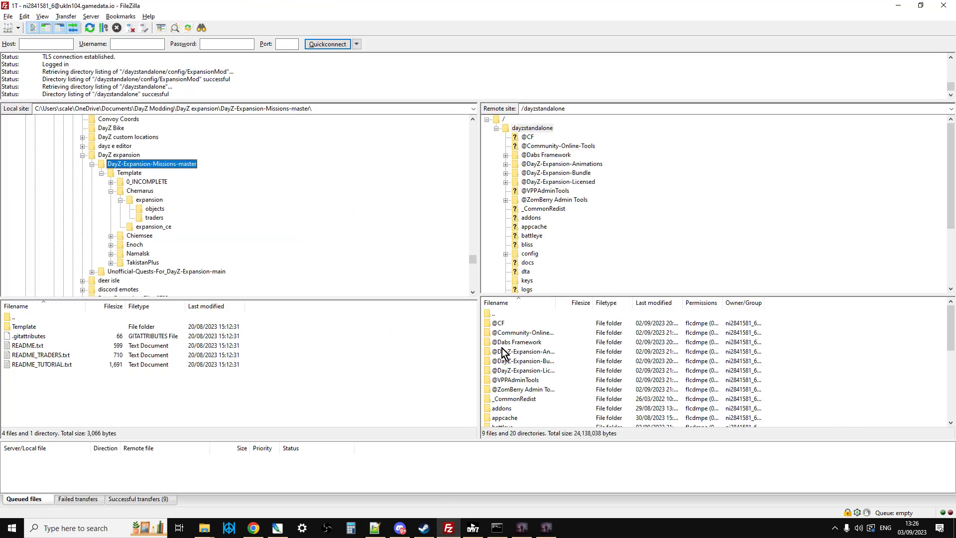
# - Expand dayzstandalone > mpmissions > dayzOffline.chernarusplus > expansion in the remote tree
pyautogui.click(531, 128)
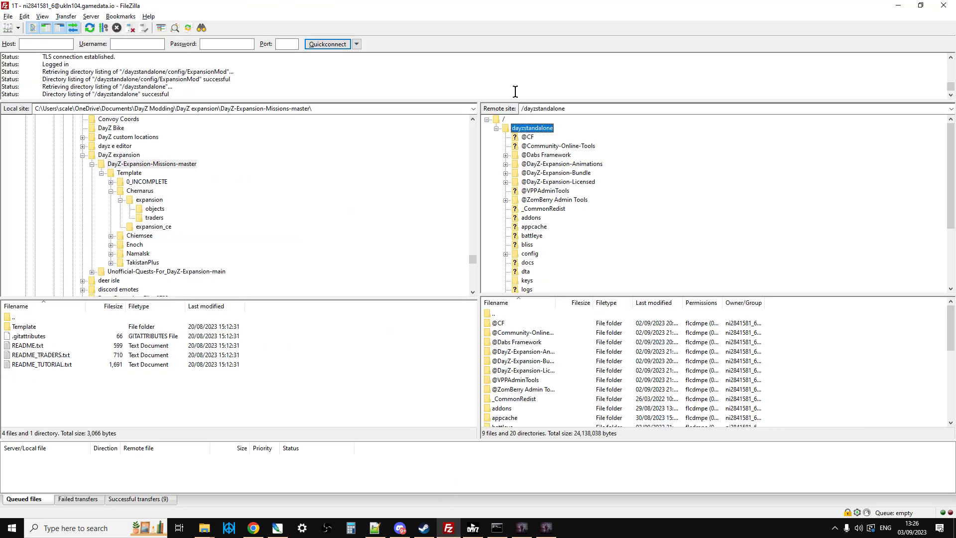
pyautogui.moveTo(545, 164)
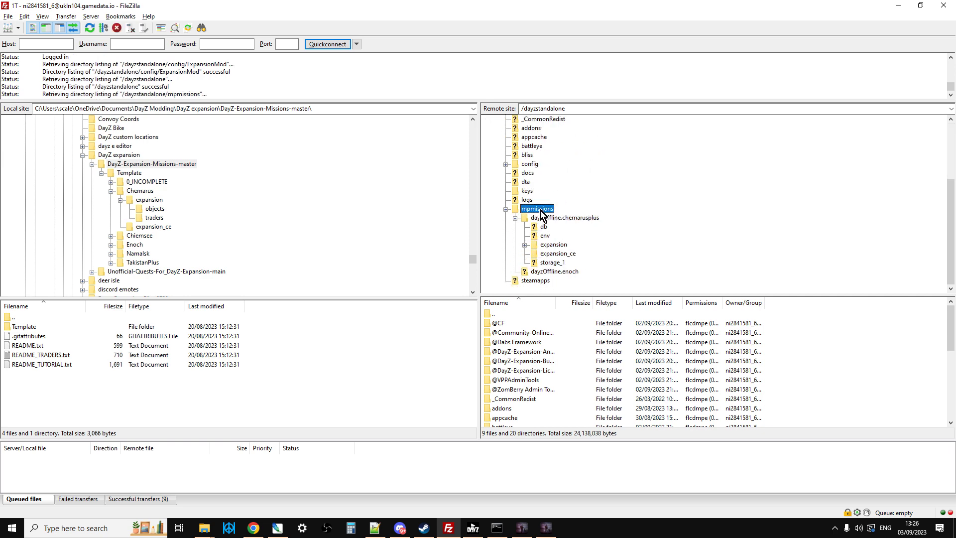
pyautogui.click(562, 218)
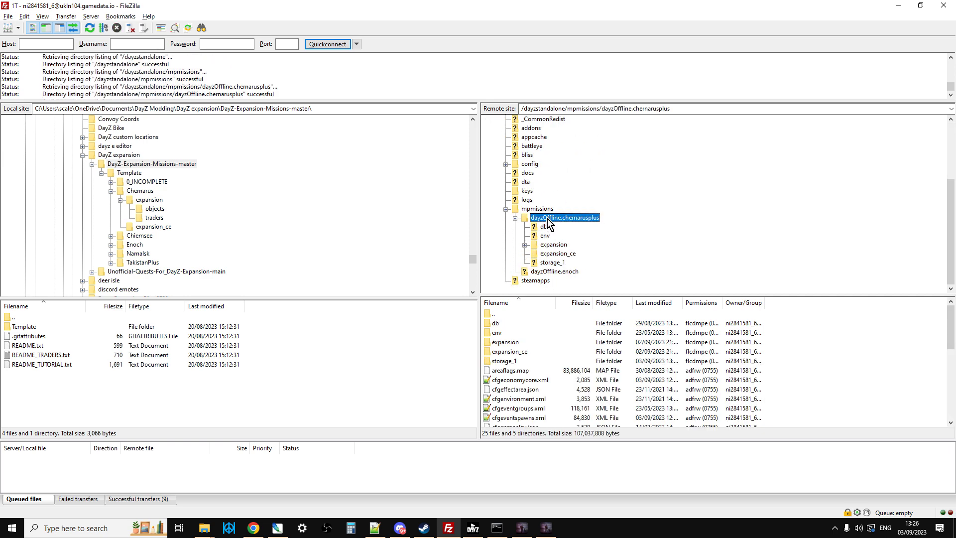
pyautogui.click(554, 245)
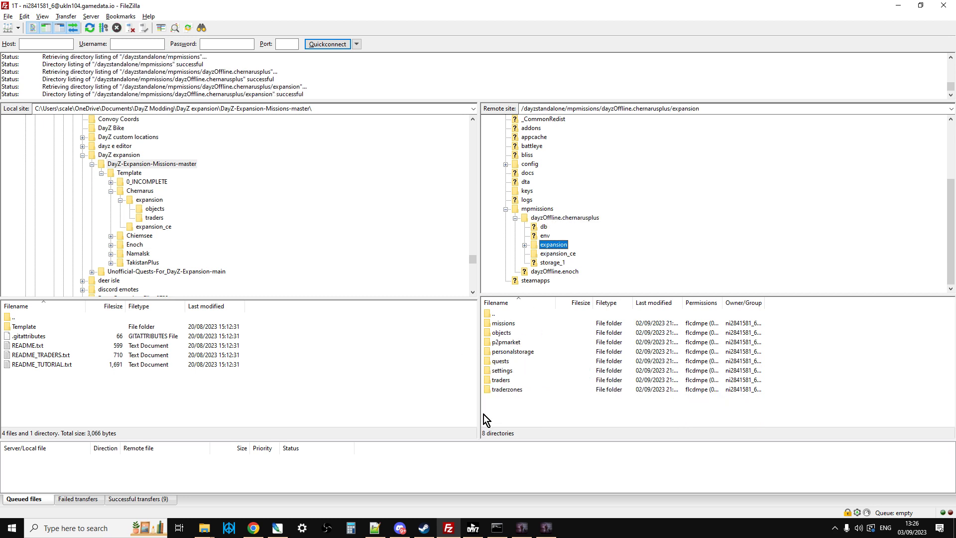
pyautogui.moveTo(509, 400)
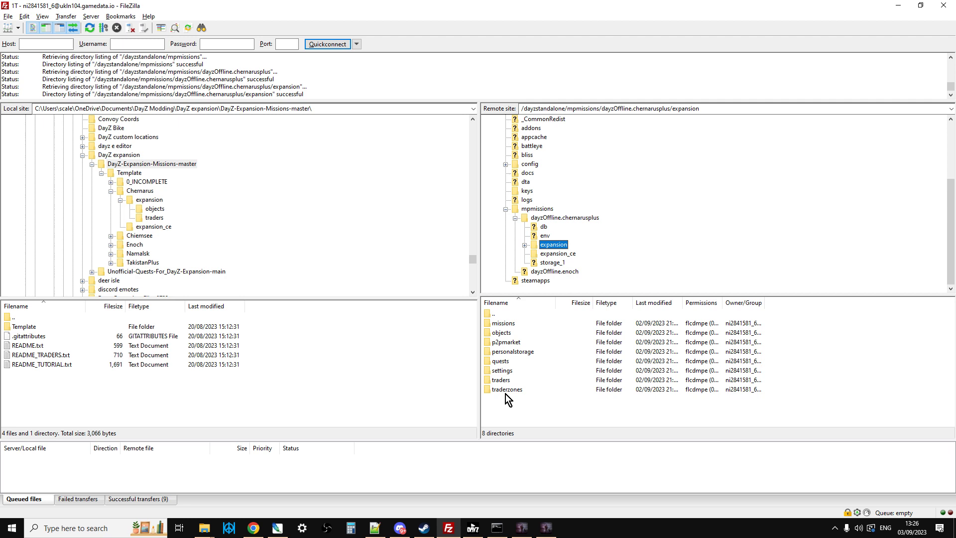
pyautogui.moveTo(508, 339)
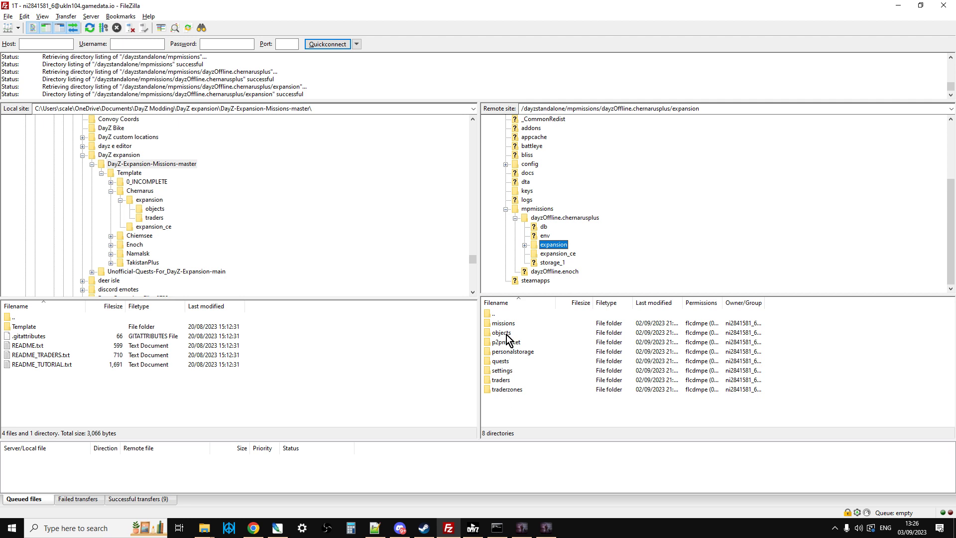
pyautogui.moveTo(509, 336)
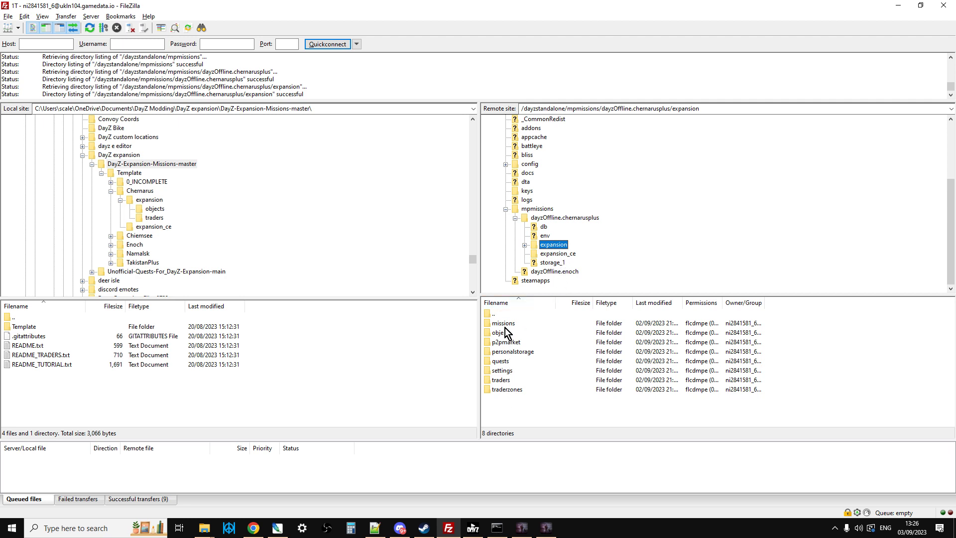
pyautogui.moveTo(509, 365)
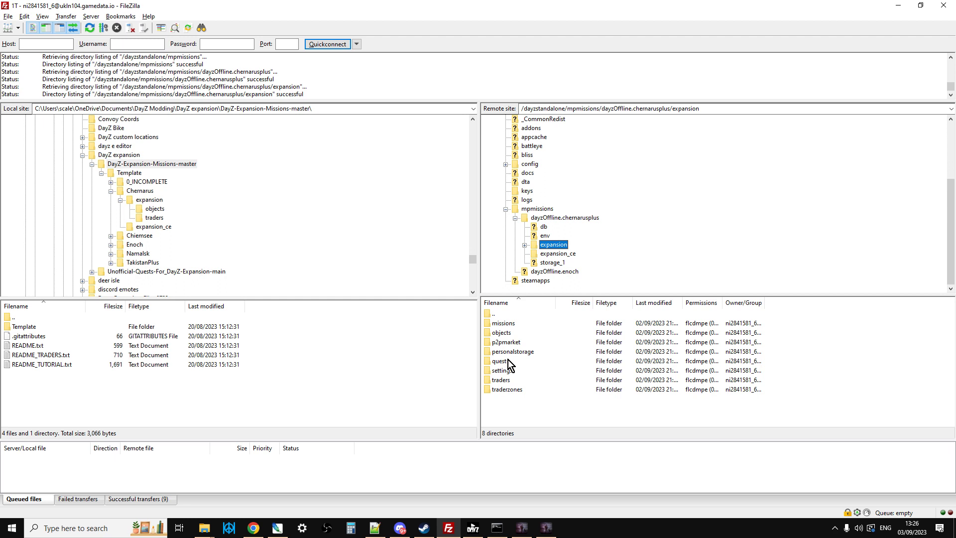
pyautogui.moveTo(435, 330)
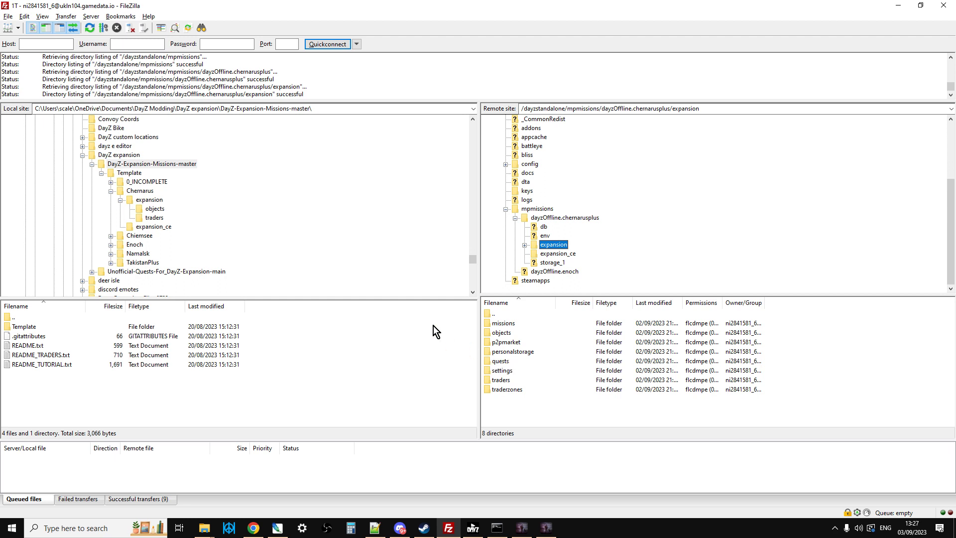
pyautogui.moveTo(192, 230)
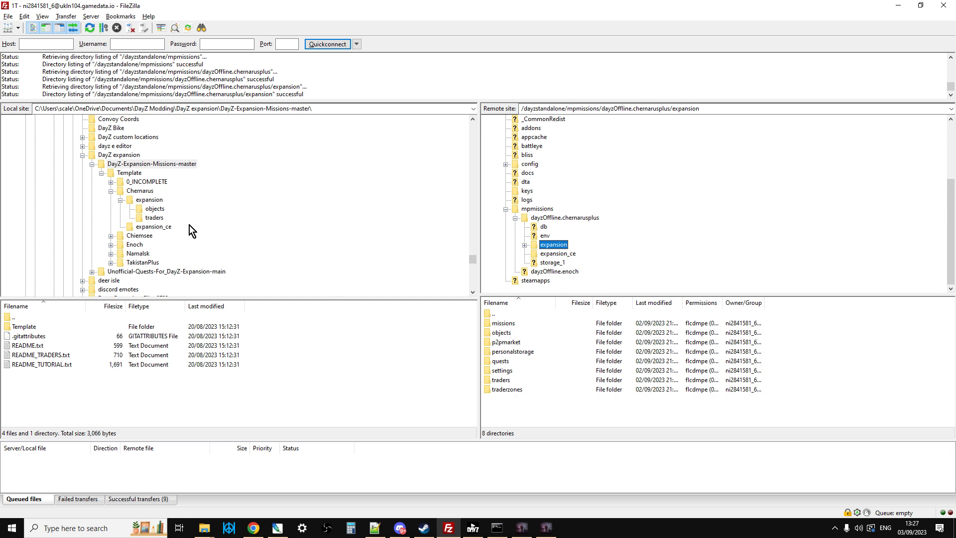
# - Upload the Chernarus template's local objects folder into the server's expansion folder
pyautogui.click(154, 208)
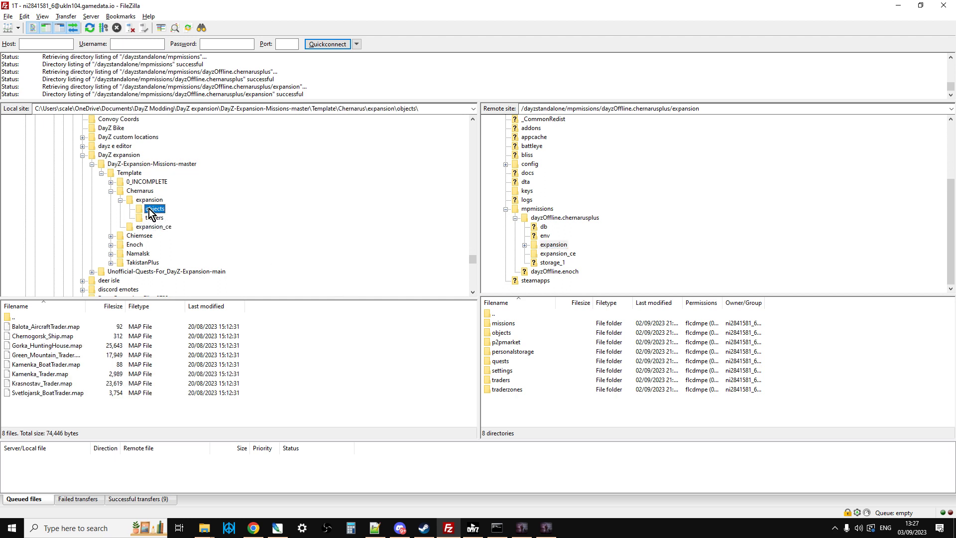
pyautogui.click(155, 208)
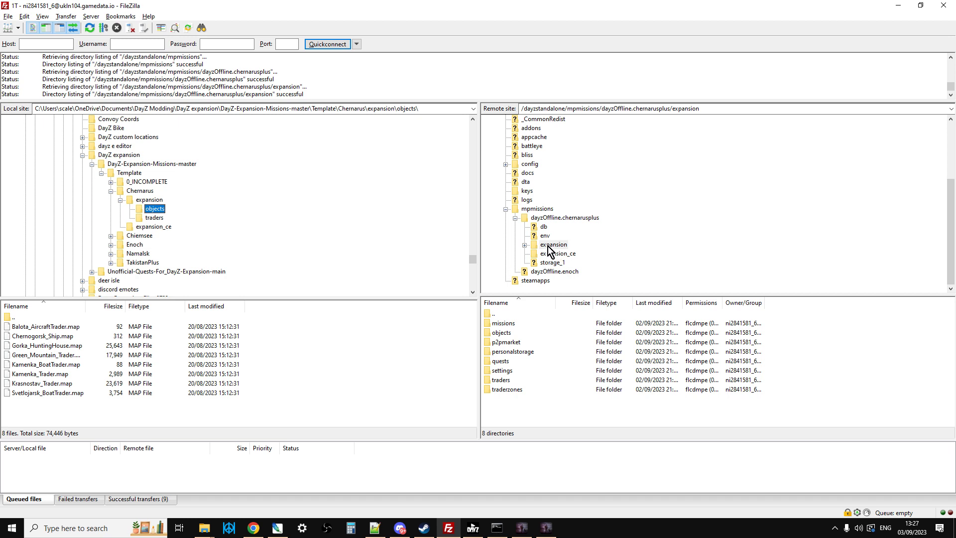
pyautogui.rightClick(154, 208)
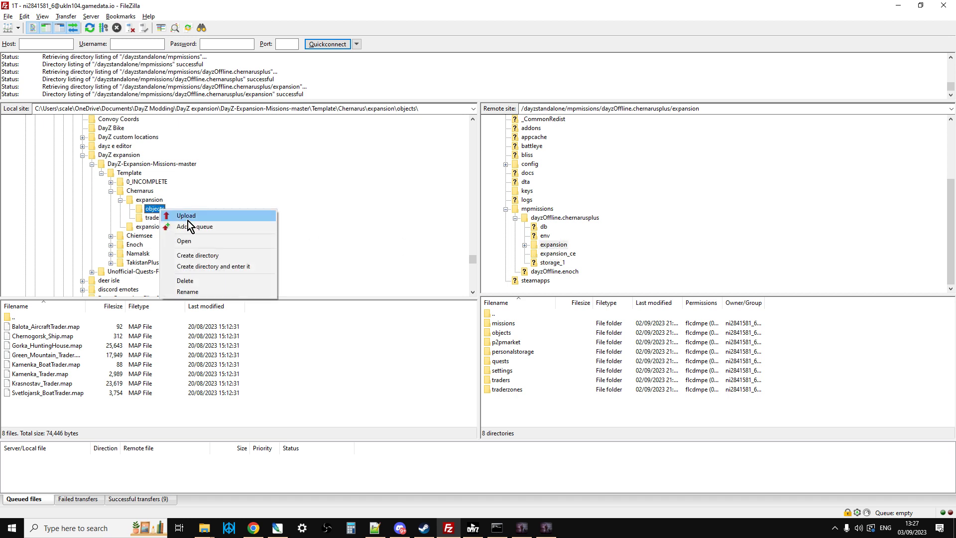
pyautogui.click(154, 218)
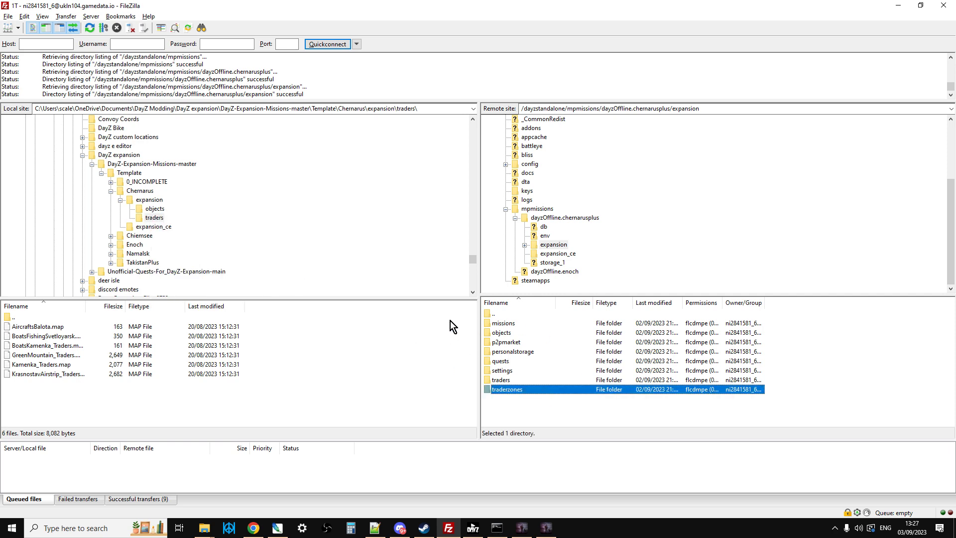
pyautogui.moveTo(332, 480)
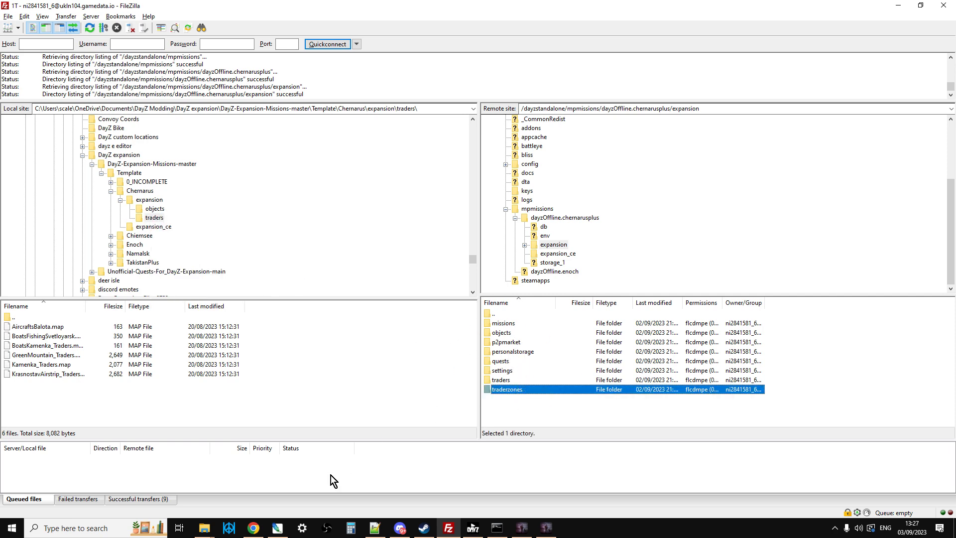
pyautogui.click(664, 10)
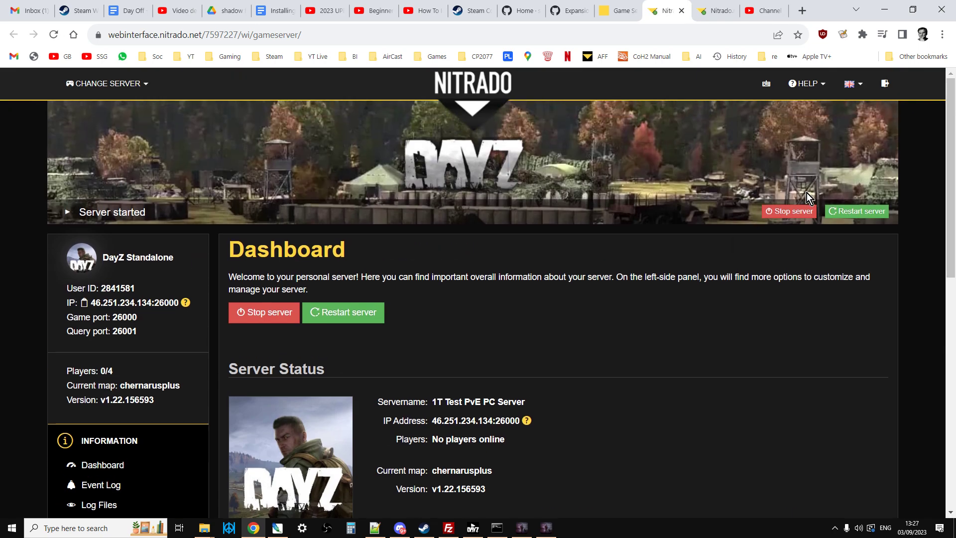
pyautogui.moveTo(828, 238)
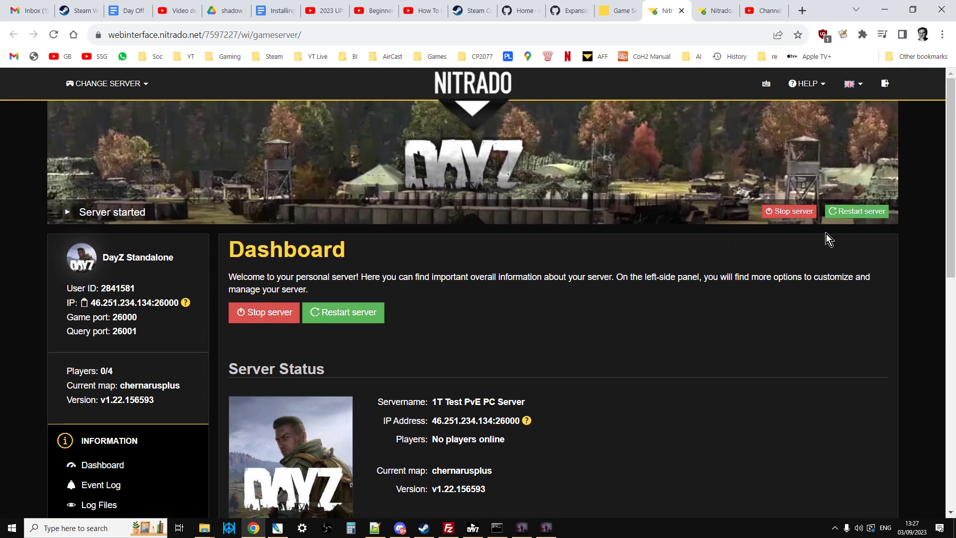
pyautogui.moveTo(824, 241)
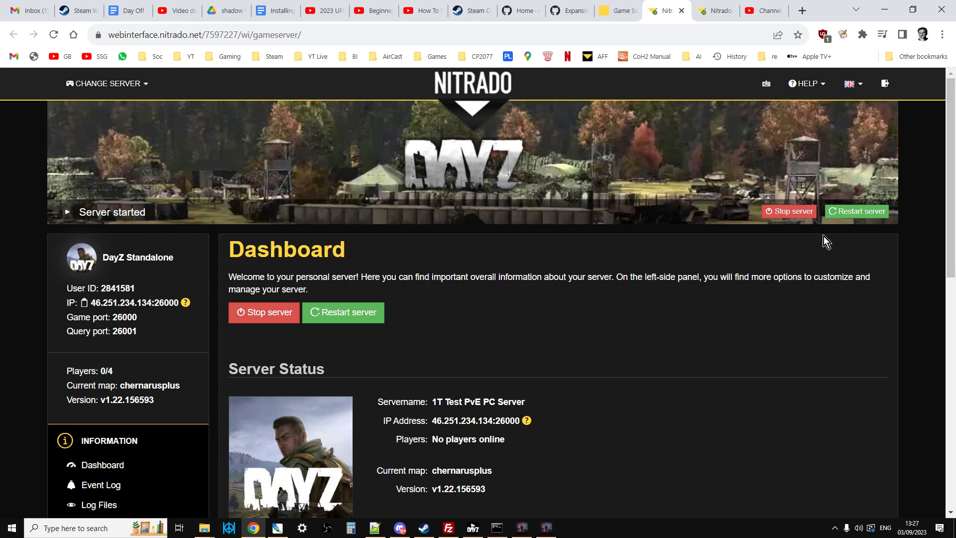
pyautogui.moveTo(665, 431)
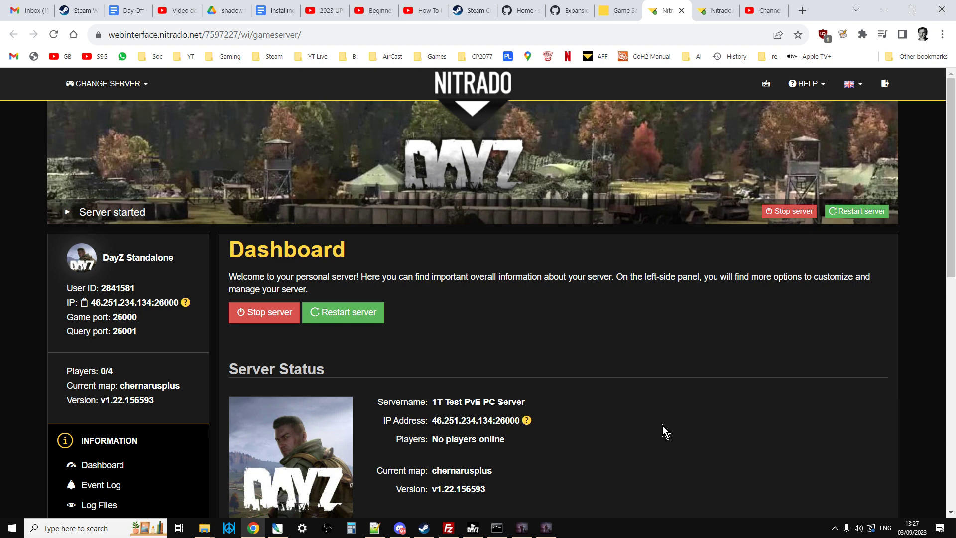
pyautogui.moveTo(596, 418)
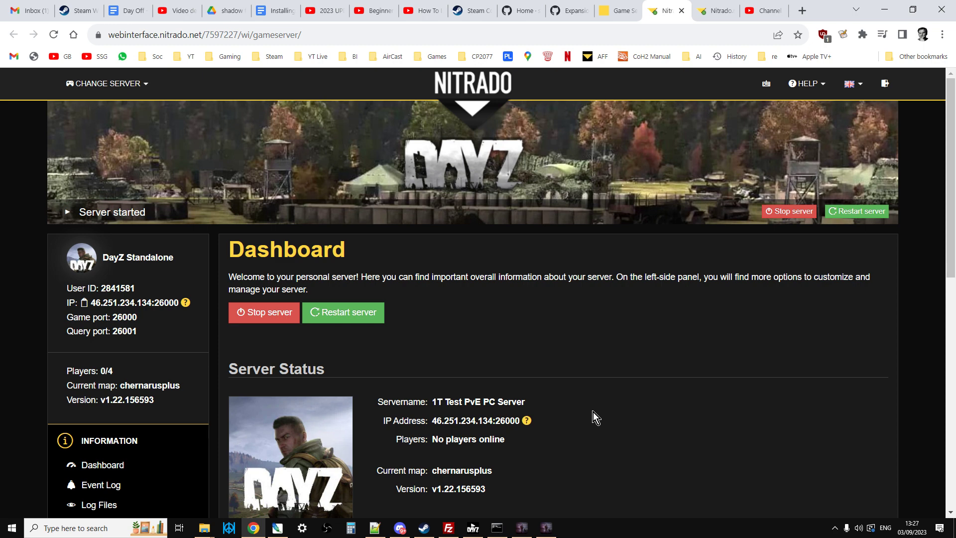
pyautogui.moveTo(449, 105)
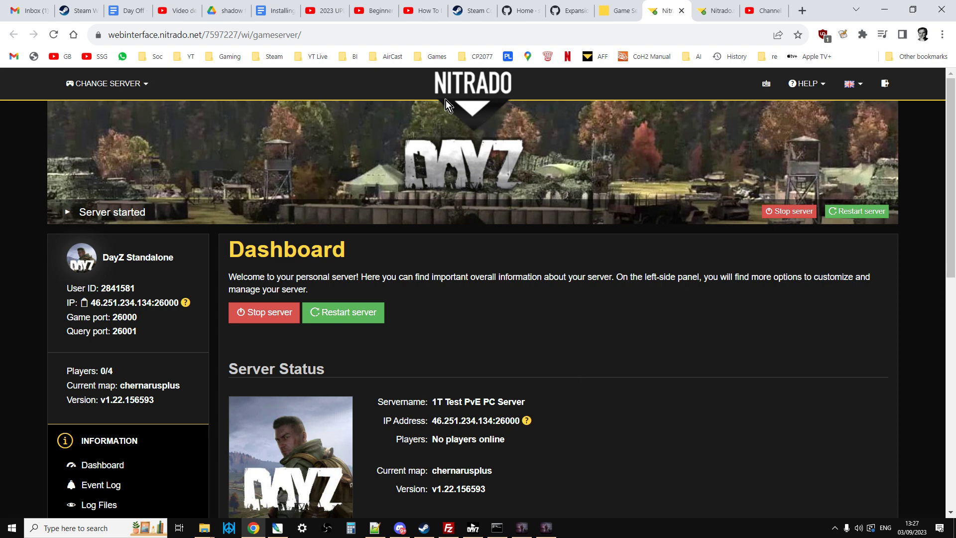
# - View the Expansion Installation Cheatsheet on Steam Community, then return to FileZilla
pyautogui.click(469, 10)
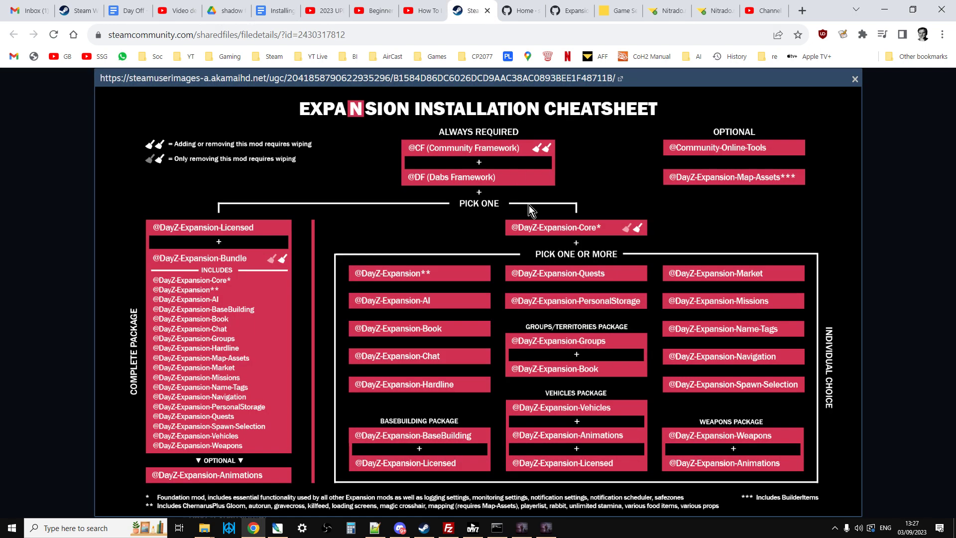
pyautogui.moveTo(550, 232)
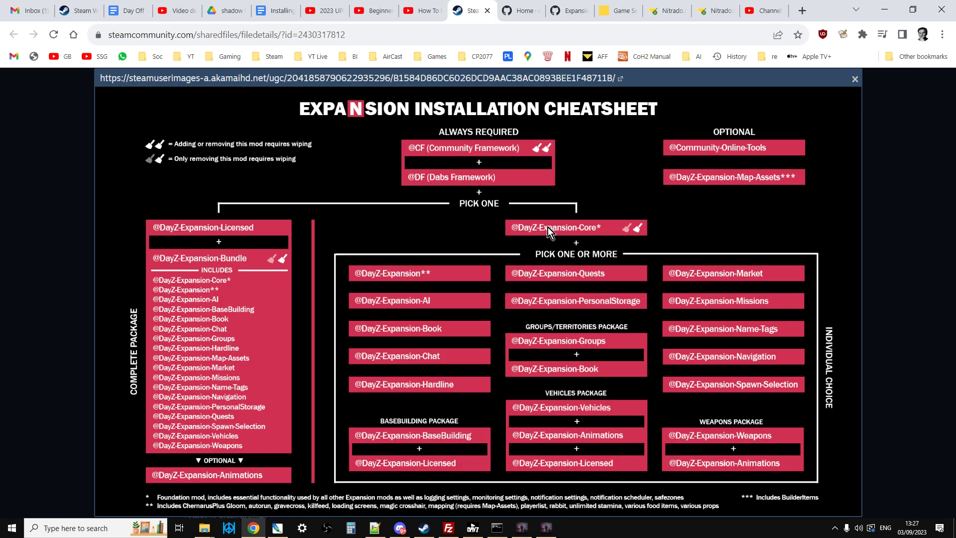
pyautogui.moveTo(430, 395)
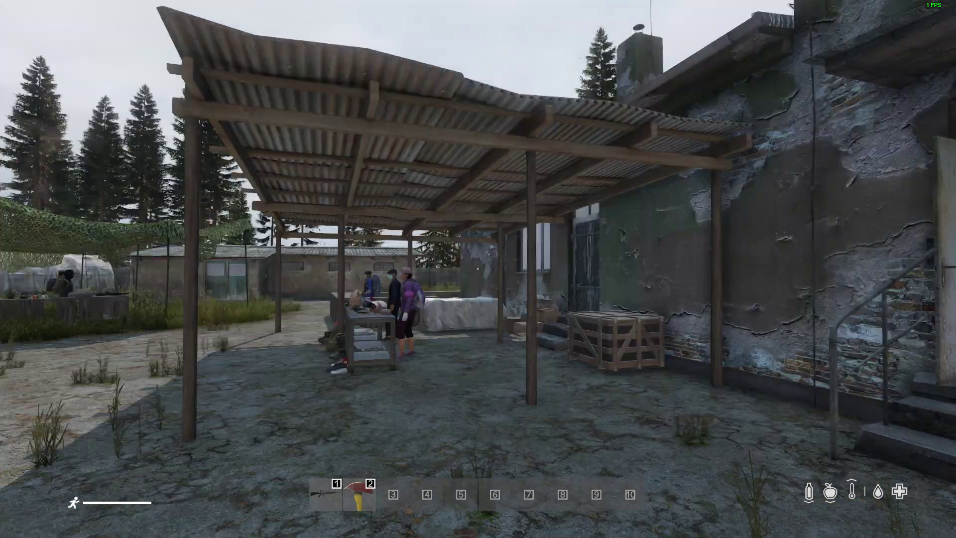
pyautogui.moveTo(478, 269)
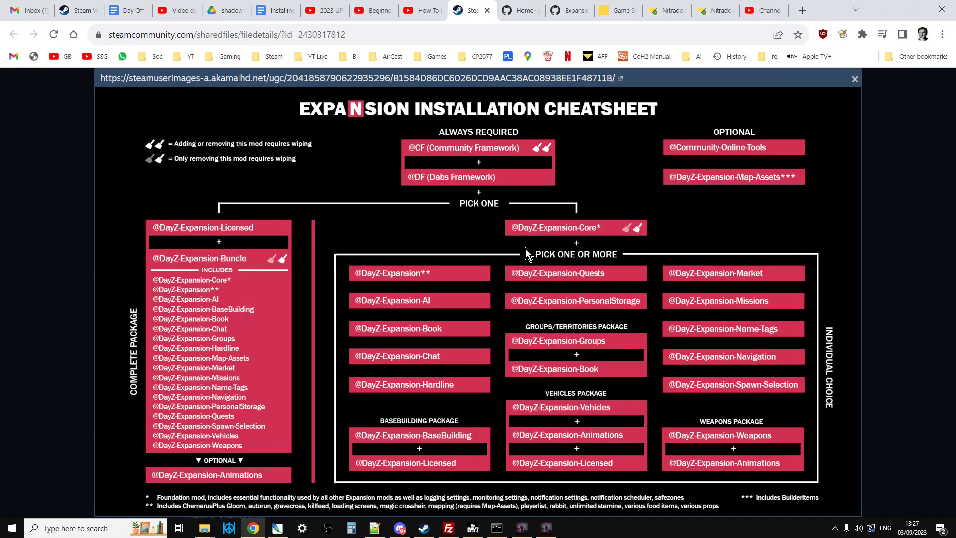
pyautogui.click(448, 528)
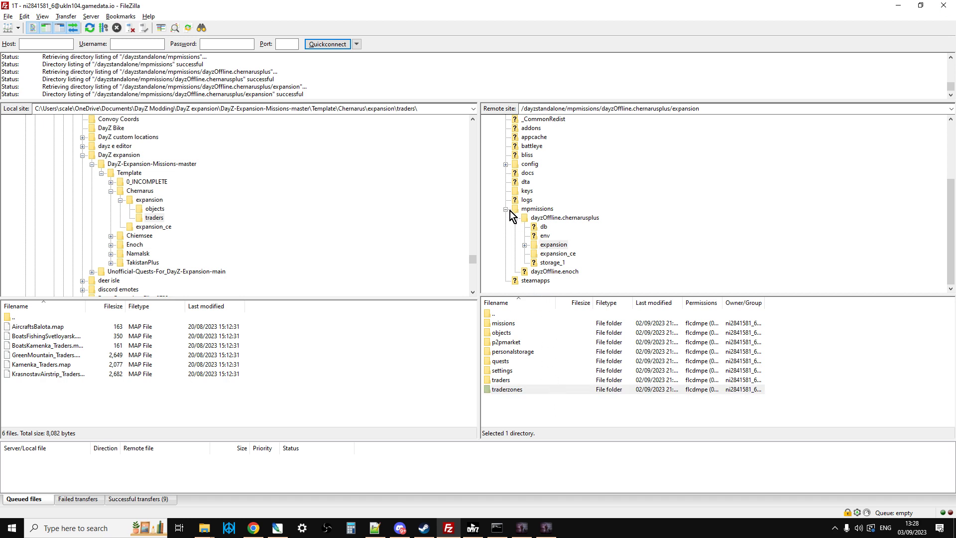
# - Open the remote expansion/settings folder and open HardlineSettings.json for editing in Notepad++
pyautogui.click(554, 245)
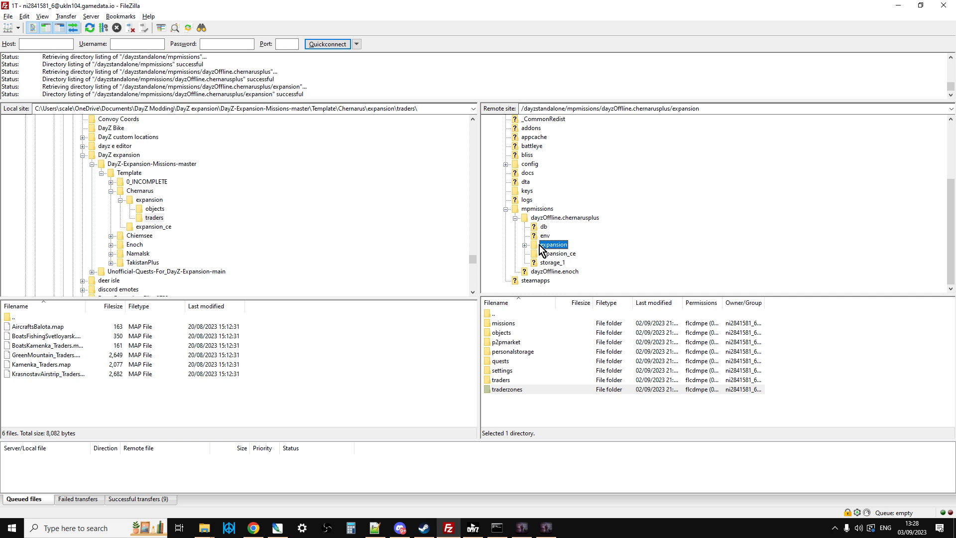
pyautogui.click(500, 371)
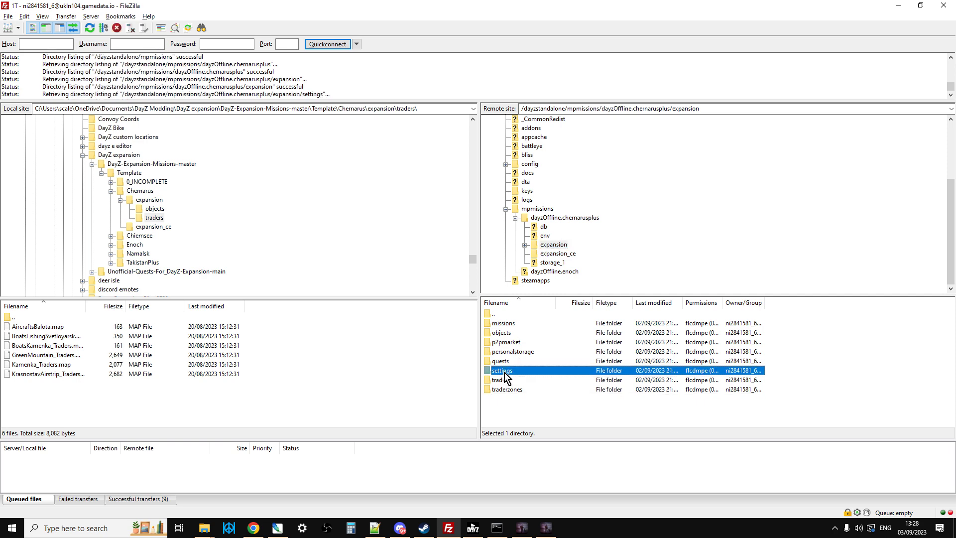
pyautogui.doubleClick(502, 371)
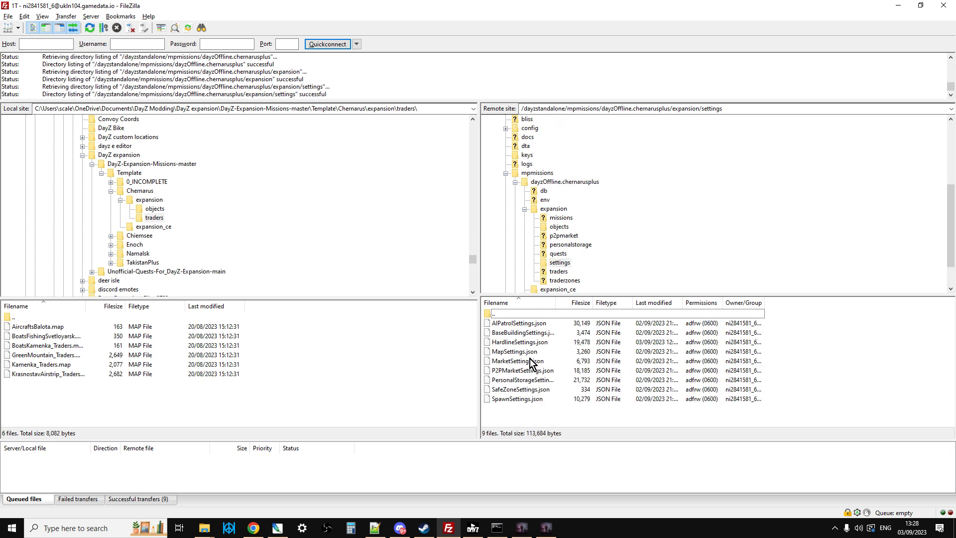
pyautogui.click(520, 342)
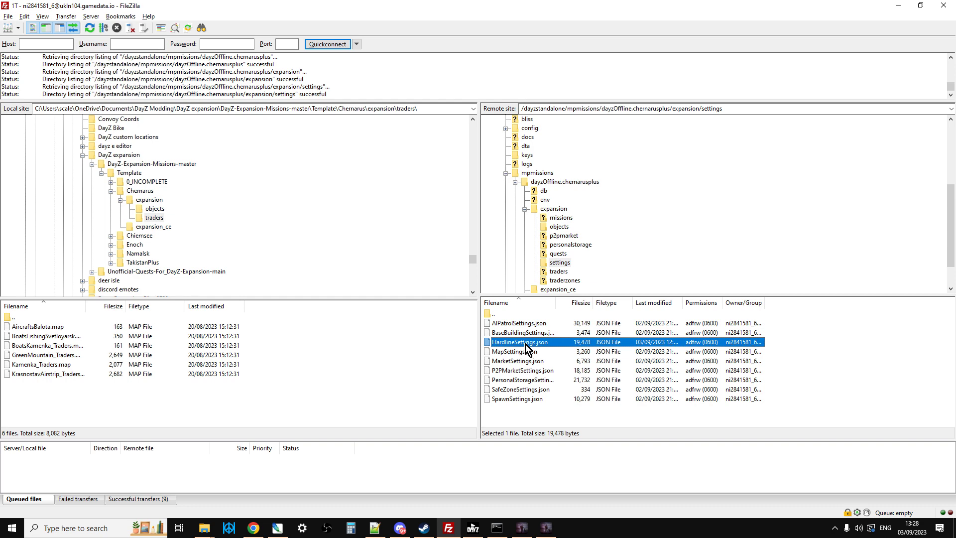
pyautogui.rightClick(521, 342)
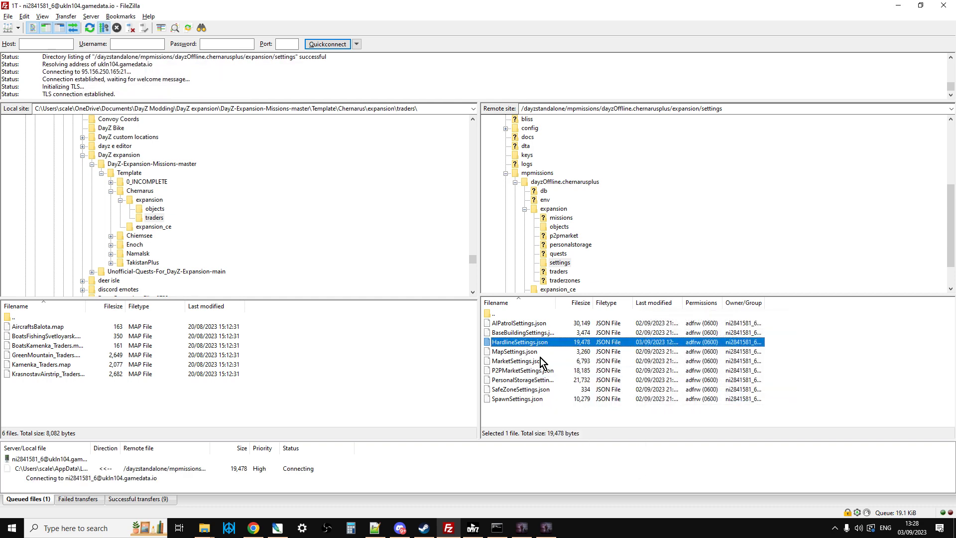
pyautogui.doubleClick(518, 342)
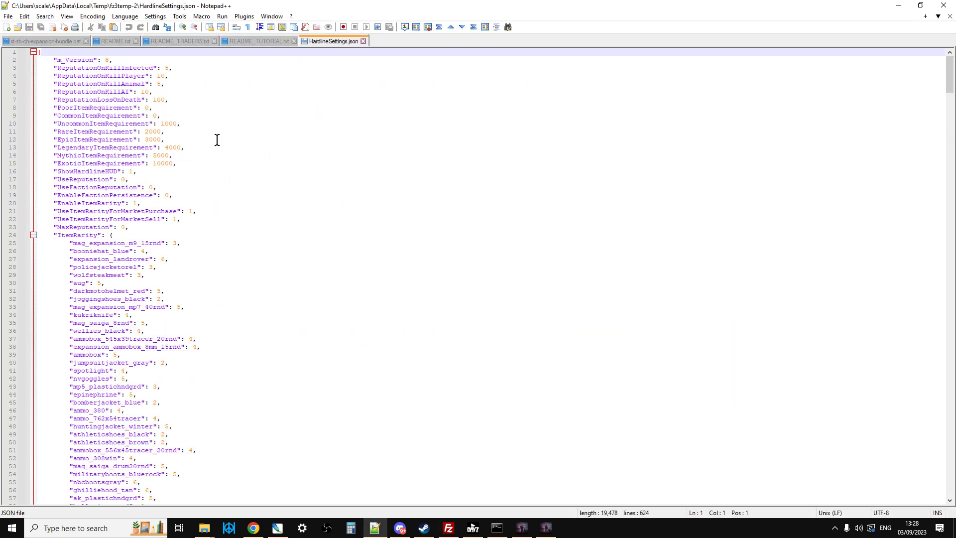
pyautogui.moveTo(140, 179)
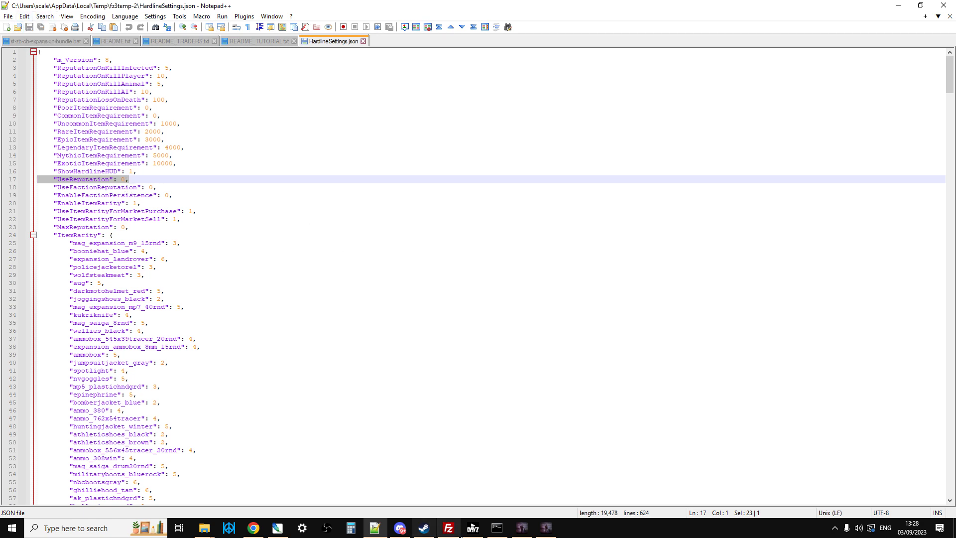
# - Check FileZilla's log for the completed HardlineSettings.json download, then return to Chrome
pyautogui.click(448, 528)
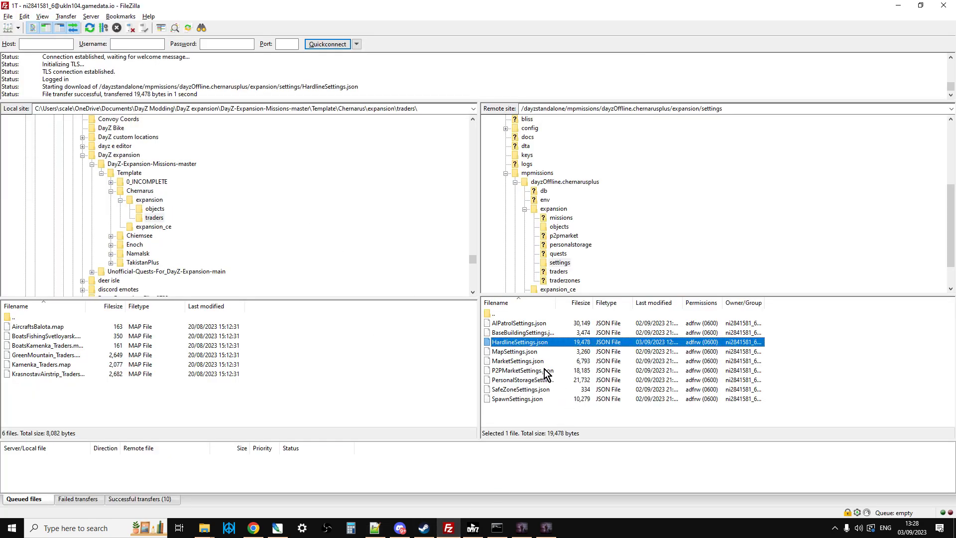
pyautogui.moveTo(506, 321)
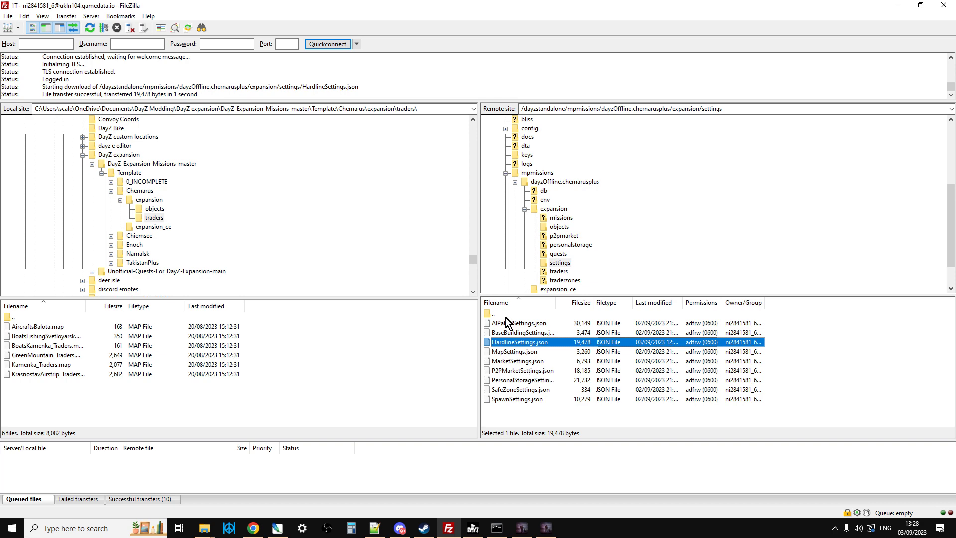
pyautogui.moveTo(501, 249)
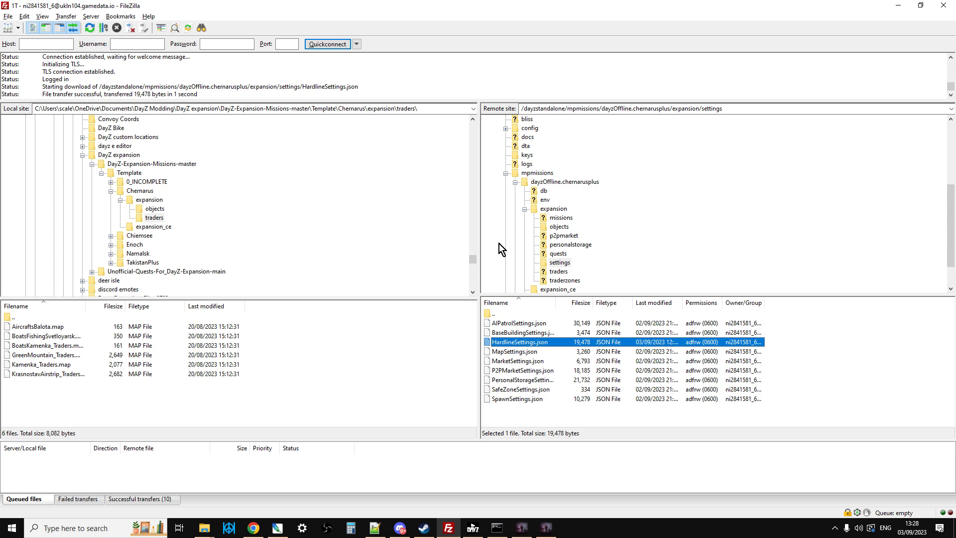
pyautogui.click(252, 527)
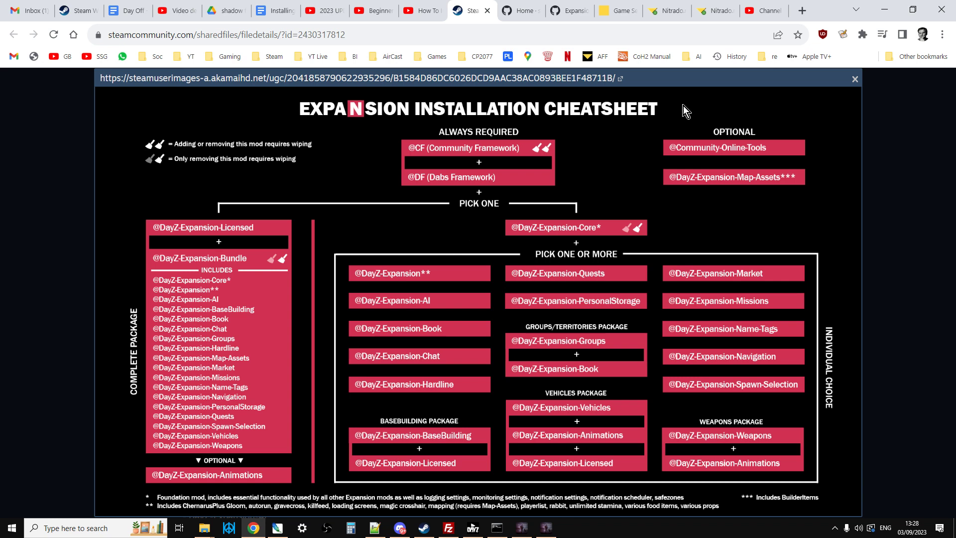
# - Show the Nitrado File Browser listing the server's dayzstandalone folder
pyautogui.click(712, 10)
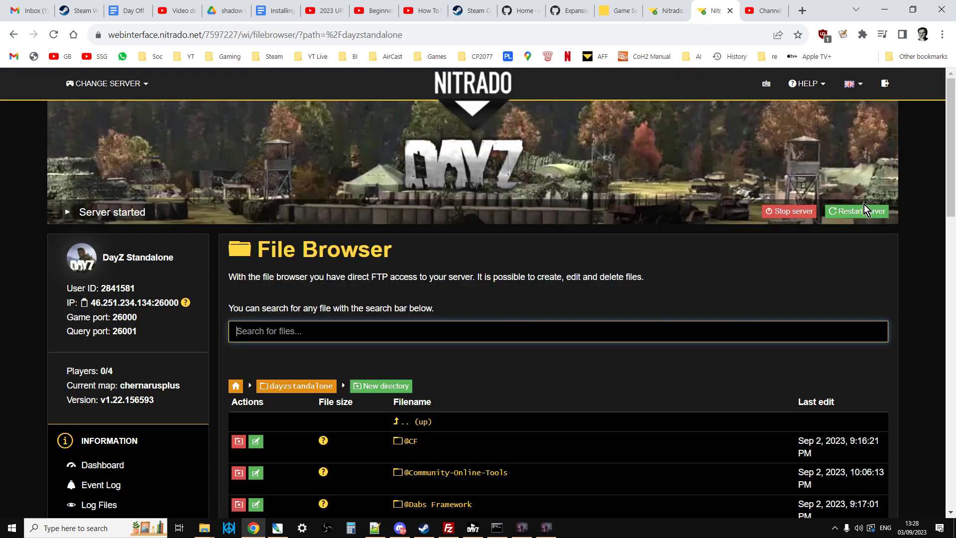
pyautogui.moveTo(709, 468)
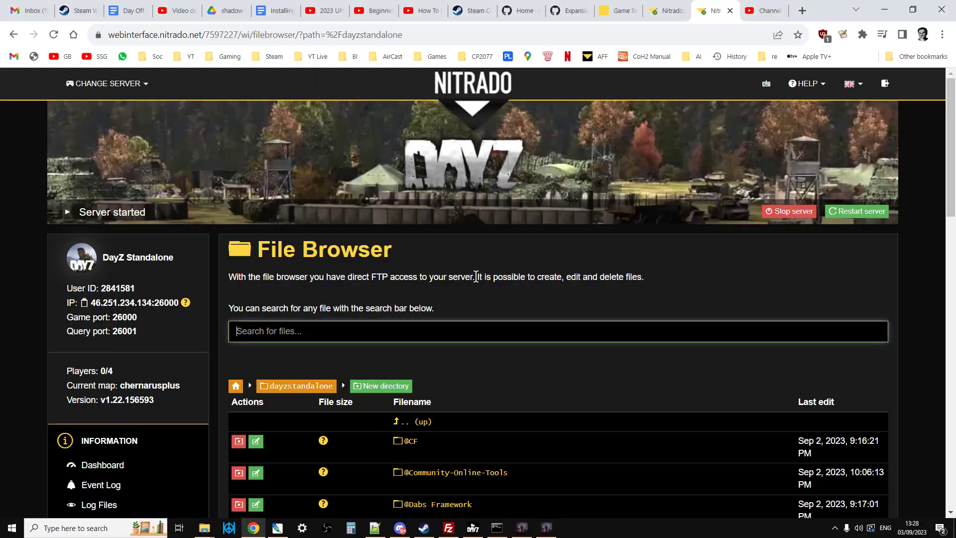
pyautogui.moveTo(359, 435)
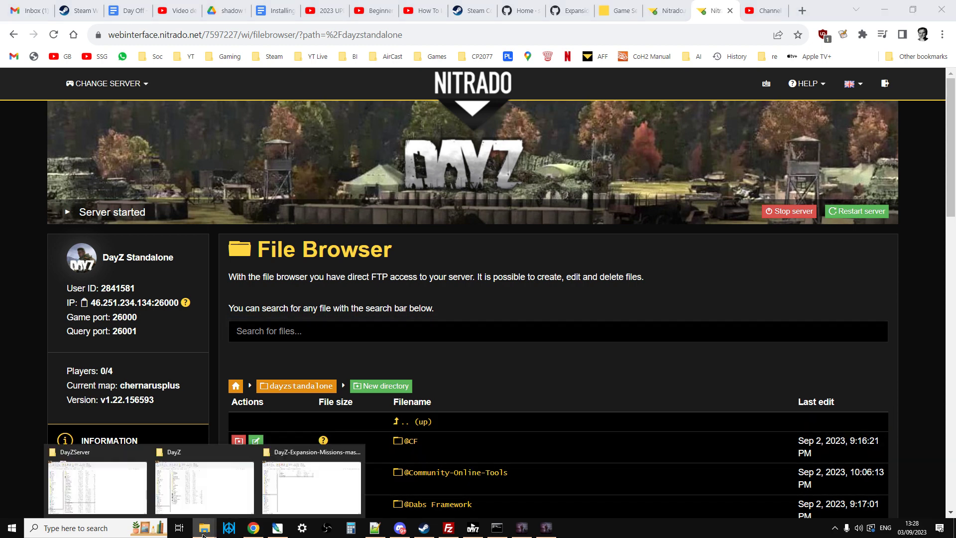
# - Browse DayZServer into Template > Chernarus > expansion and bring up options for its objects folder
pyautogui.click(95, 487)
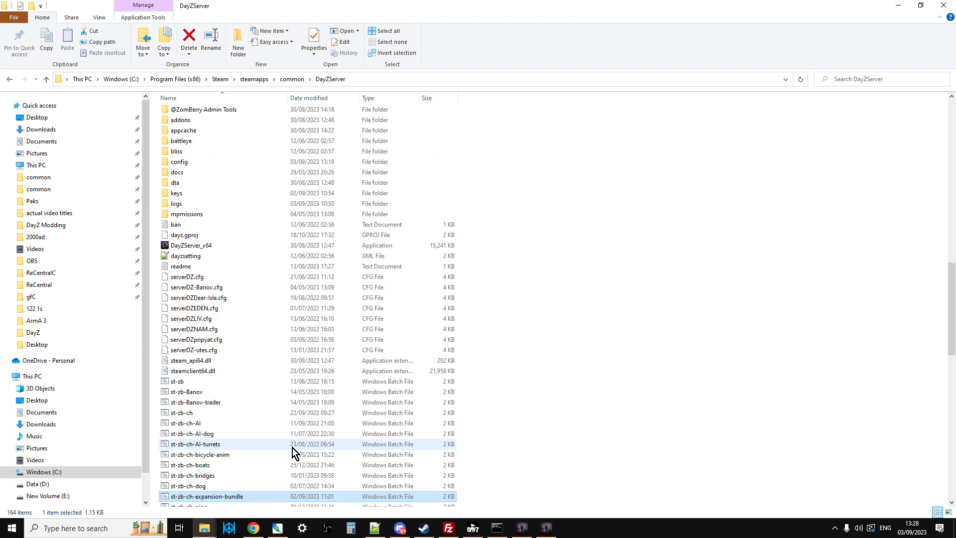
pyautogui.scroll(3)
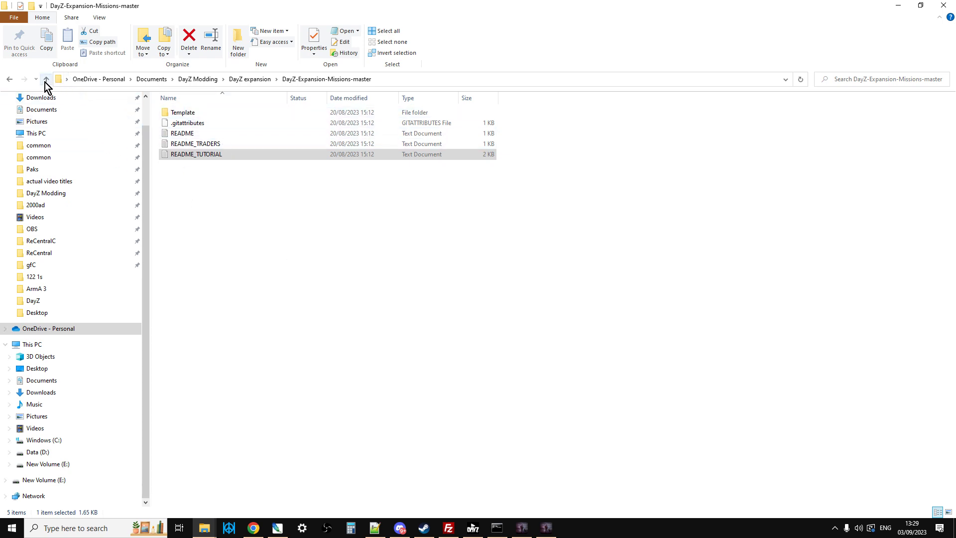
pyautogui.moveTo(46, 80)
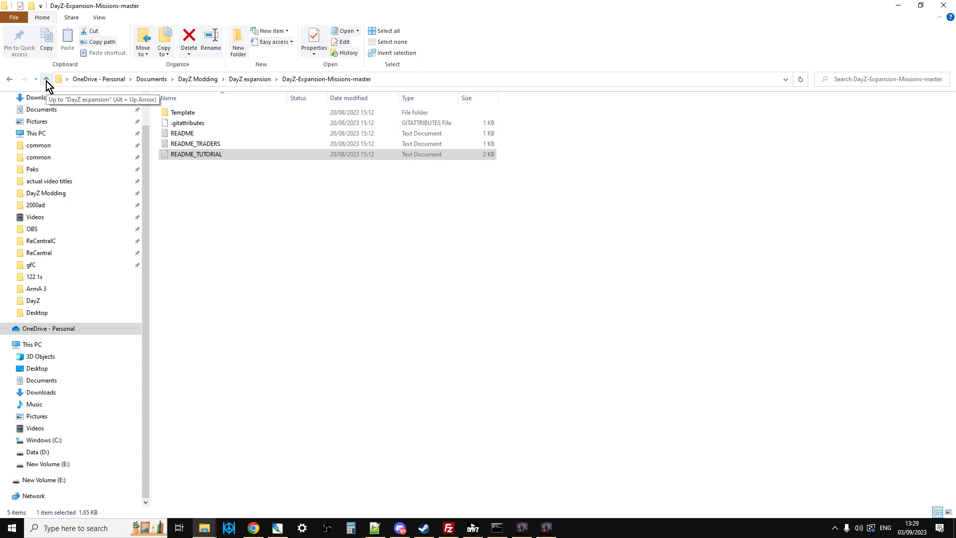
pyautogui.doubleClick(181, 112)
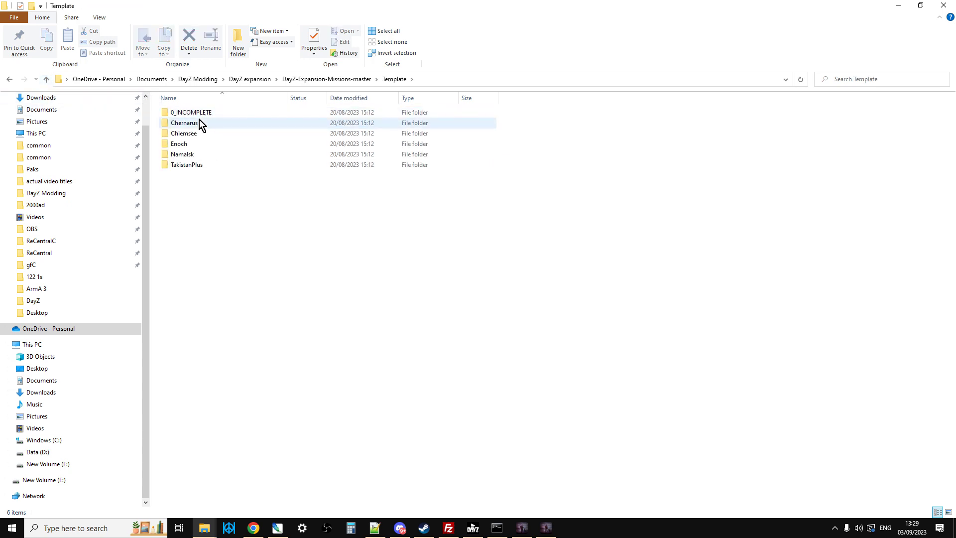
pyautogui.doubleClick(184, 123)
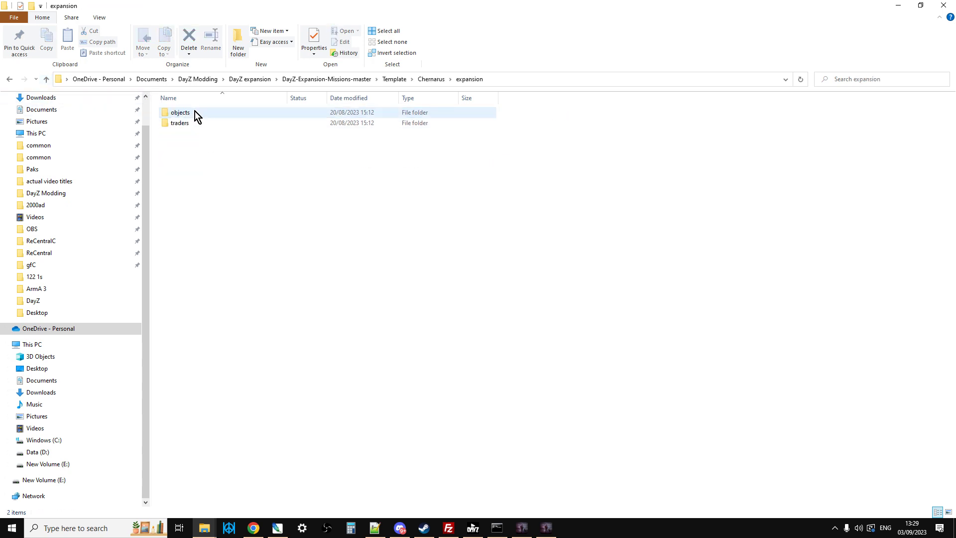
pyautogui.rightClick(196, 116)
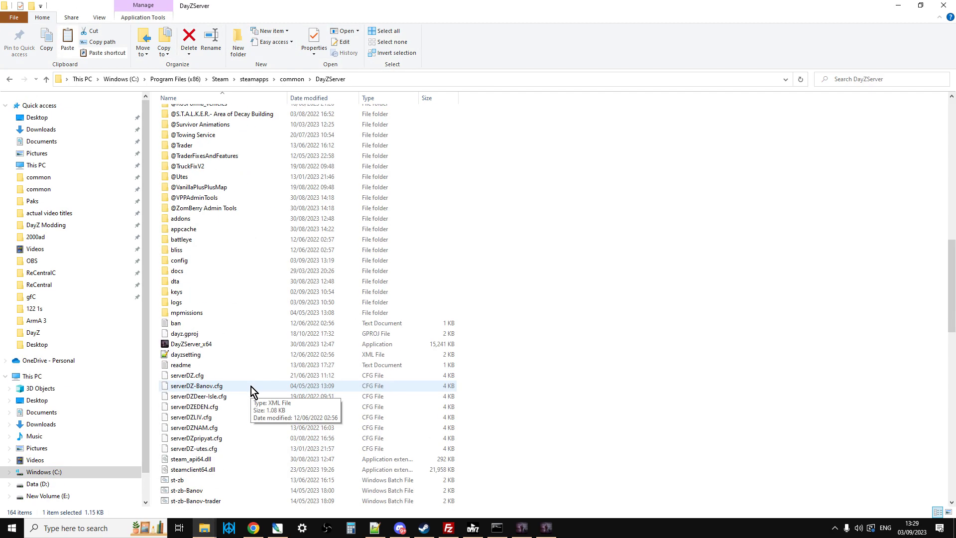
# - Inspect the local chernarusplus mission's expansion > objects folder, then go back up to the mission folder
pyautogui.doubleClick(187, 312)
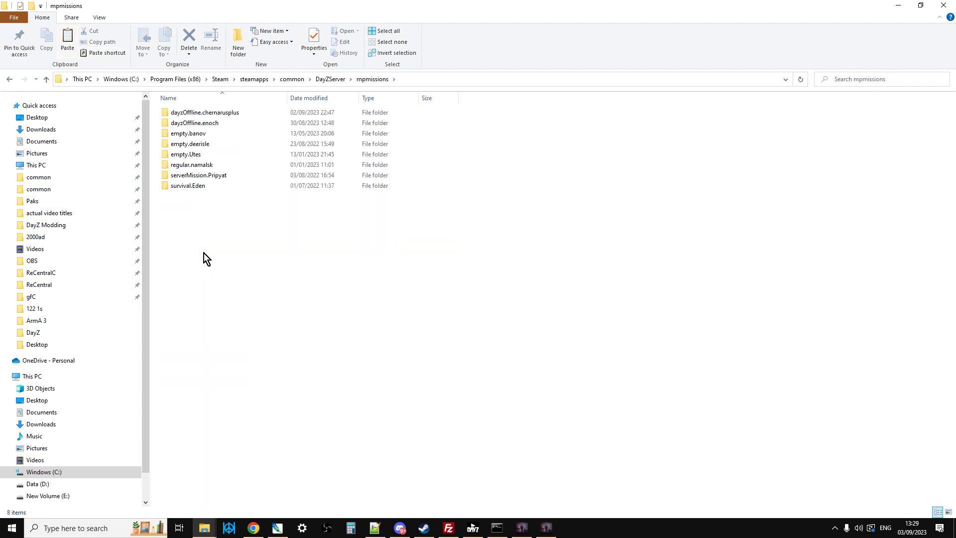
pyautogui.doubleClick(204, 113)
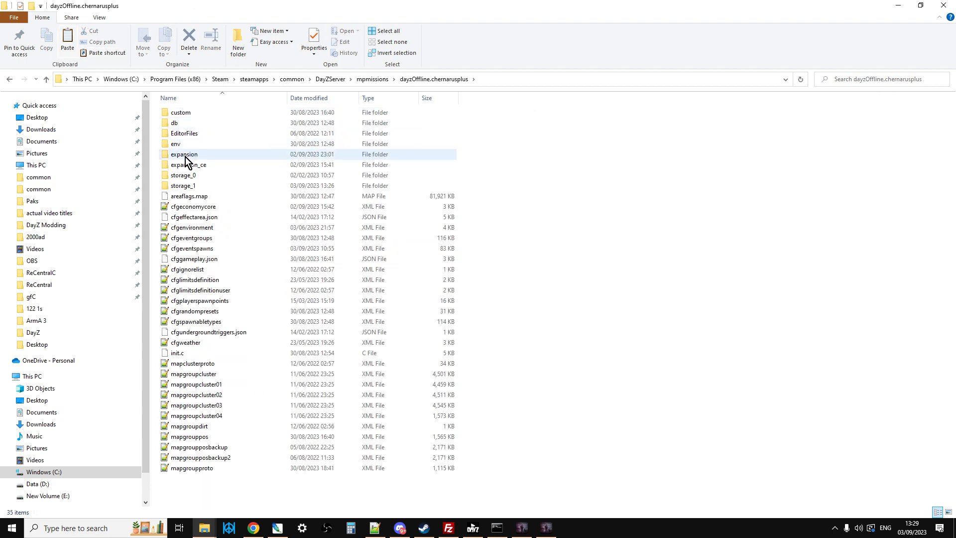
pyautogui.doubleClick(183, 153)
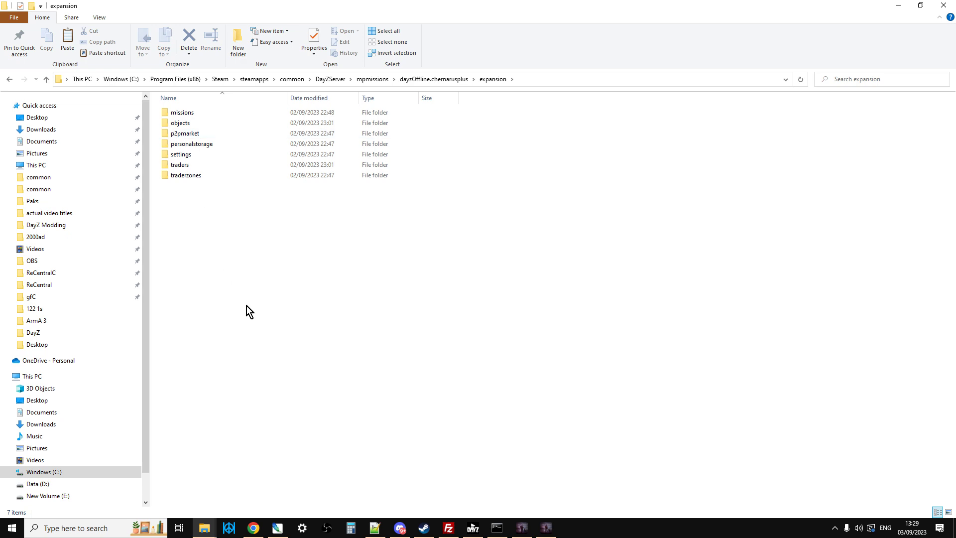
pyautogui.click(185, 176)
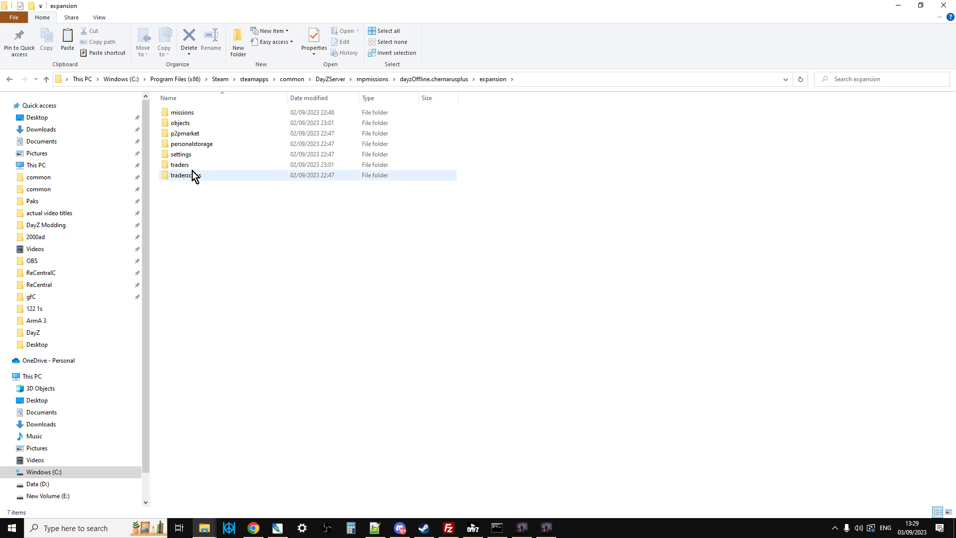
pyautogui.doubleClick(178, 164)
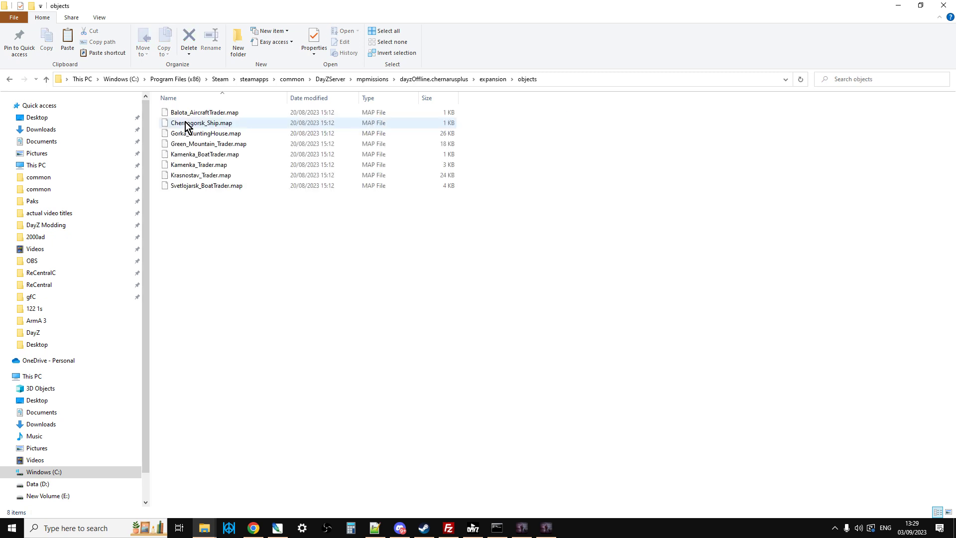
pyautogui.click(48, 78)
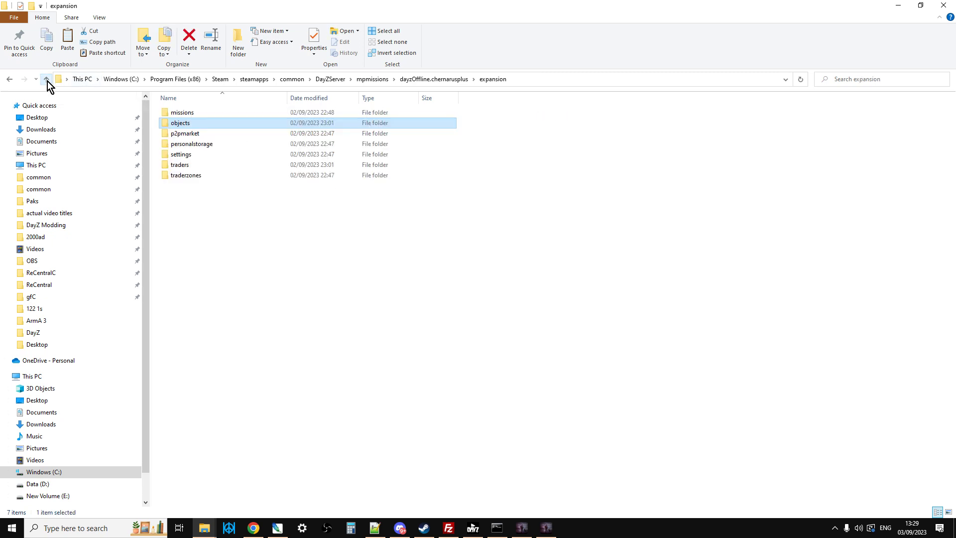
pyautogui.click(49, 79)
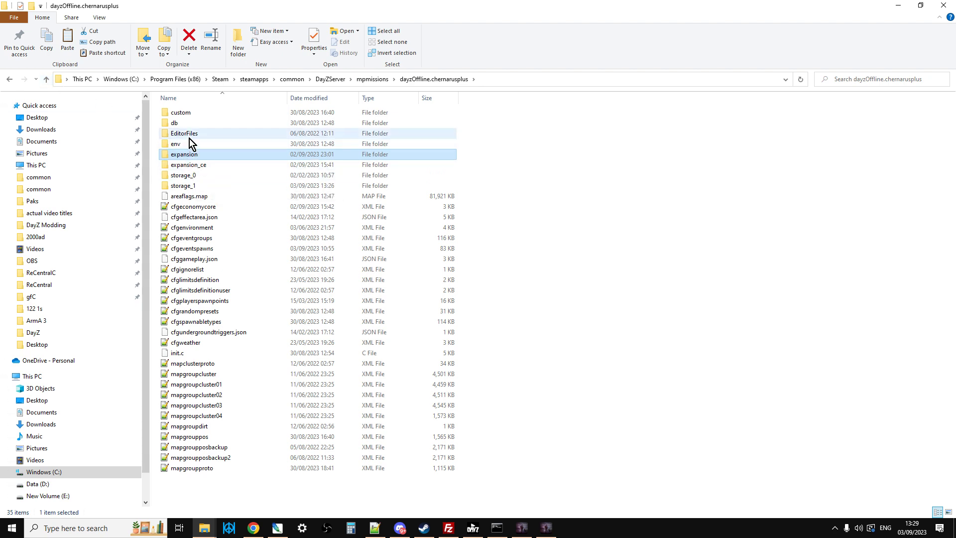
# - Open the local expansion > settings > HardlineSettings.json, showing UseReputation at 0
pyautogui.doubleClick(184, 154)
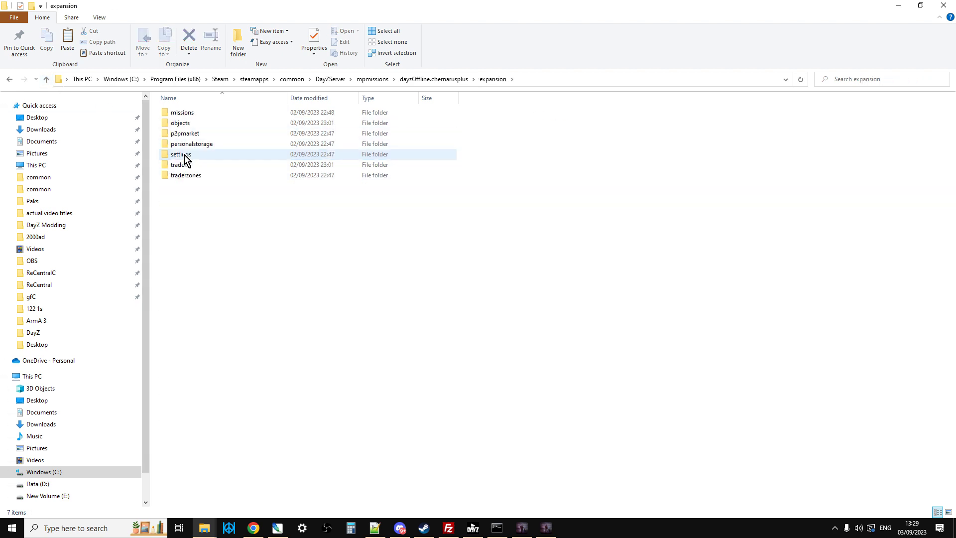
pyautogui.doubleClick(181, 153)
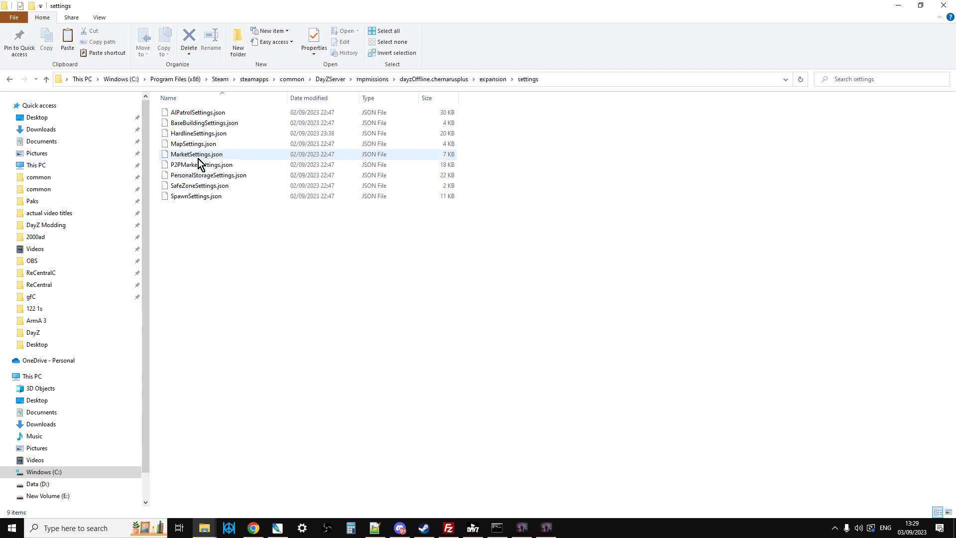
pyautogui.doubleClick(198, 132)
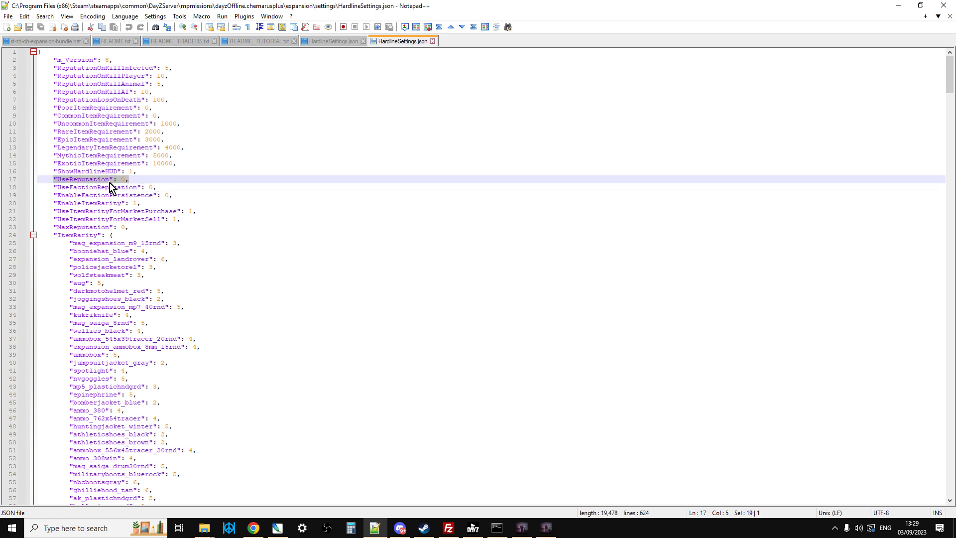
pyautogui.moveTo(129, 185)
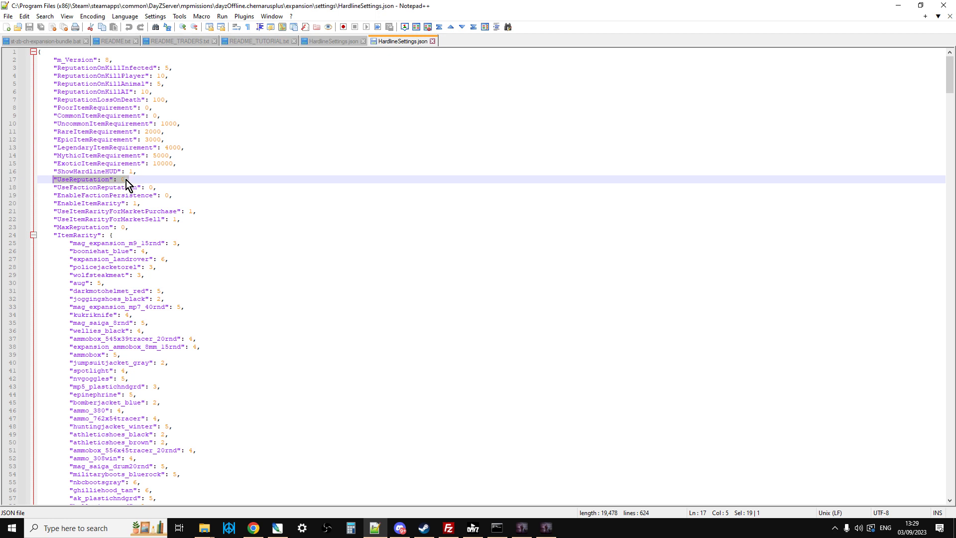
pyautogui.click(126, 179)
pyautogui.write('0')
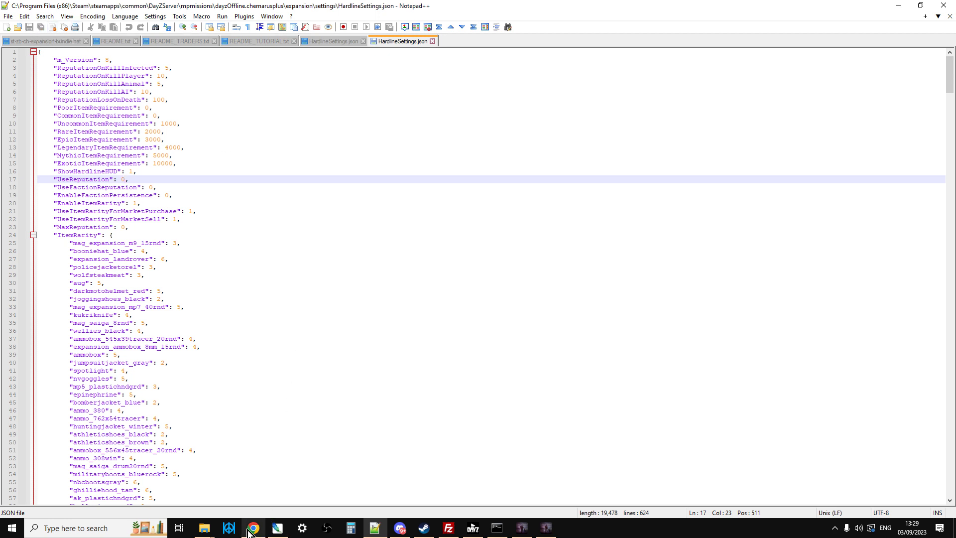
pyautogui.moveTo(252, 527)
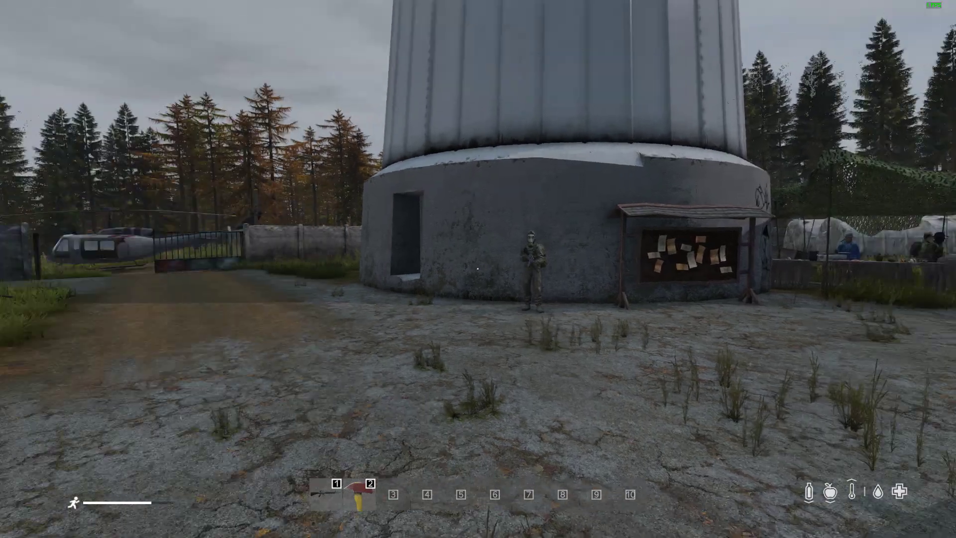
pyautogui.moveTo(478, 269)
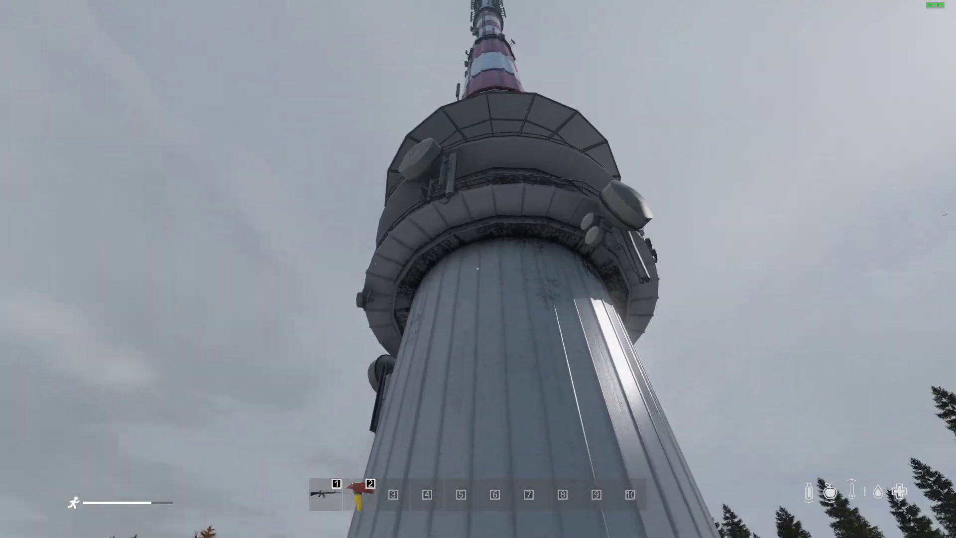